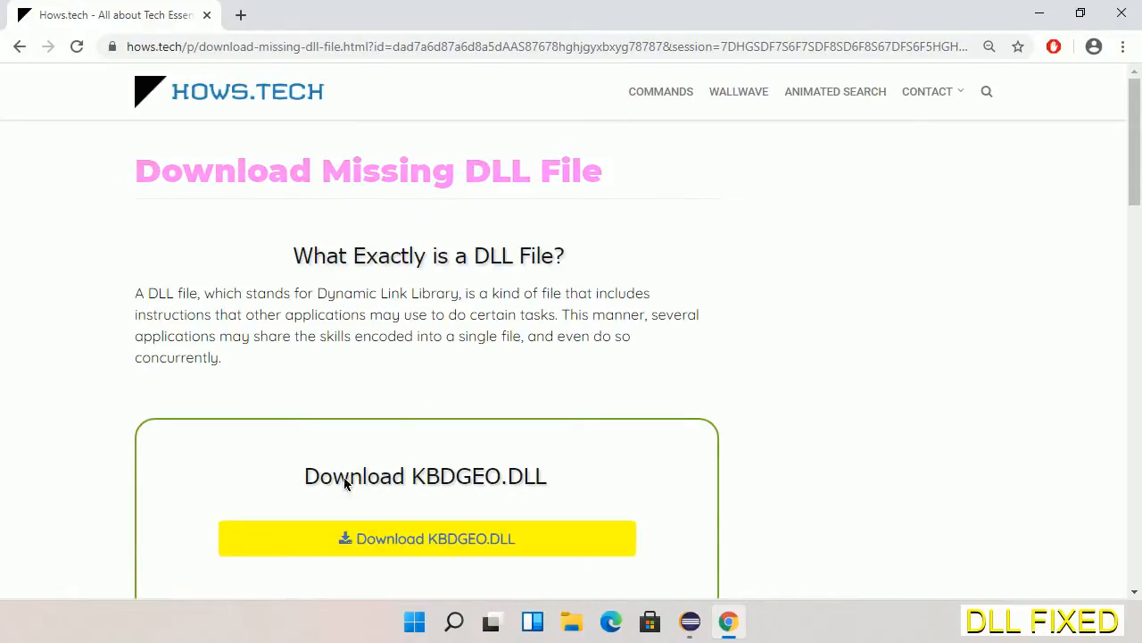
mouse_move(418, 557)
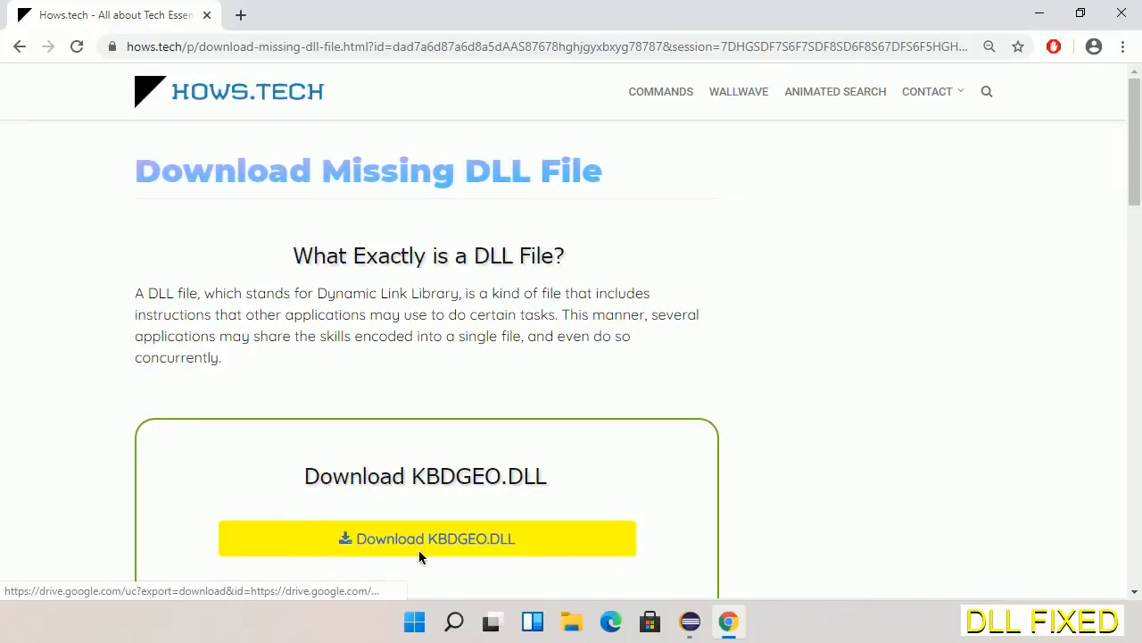
Step: Start downloading KBDGEO.DLL from the hows.tech page
left_click(236, 15)
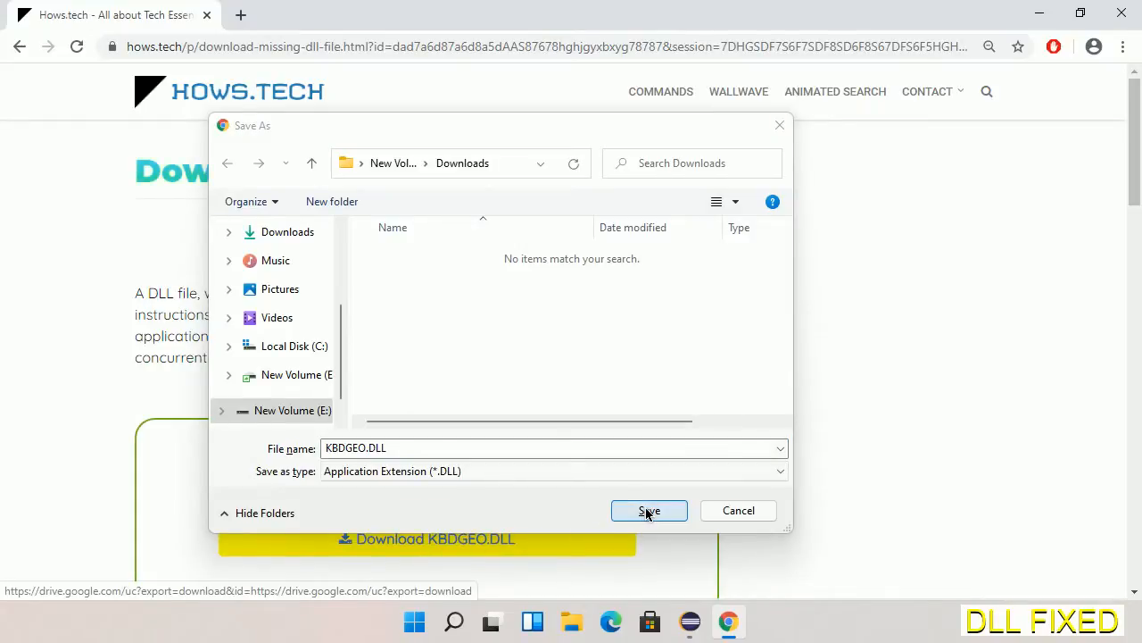
Step: Save KBDGEO.DLL to Downloads and show the finished download's options
left_click(649, 511)
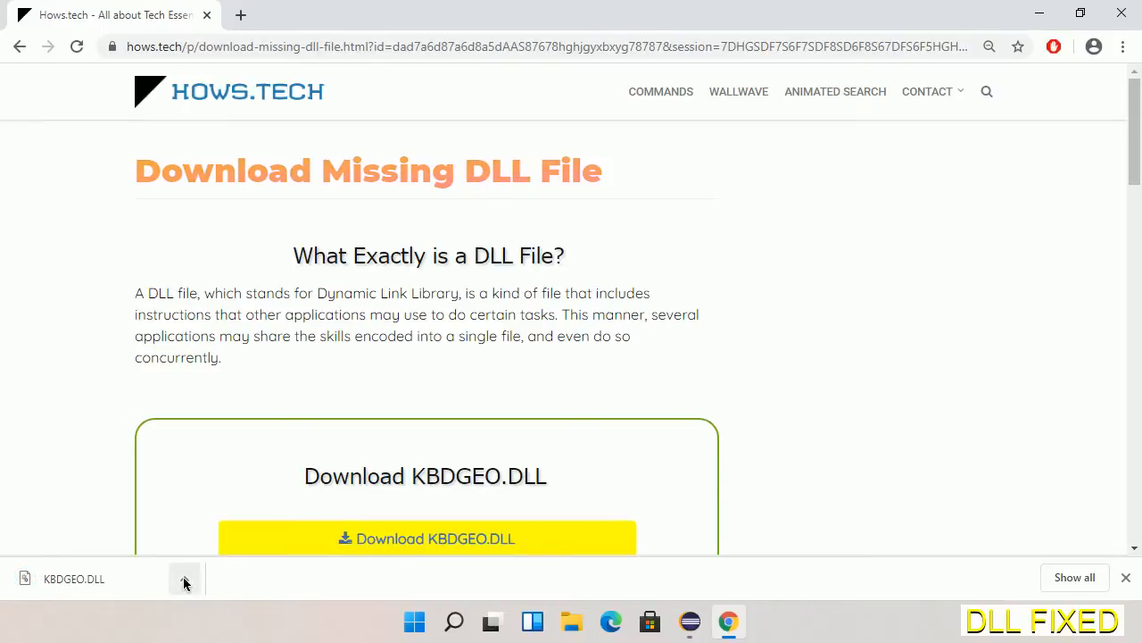
left_click(186, 580)
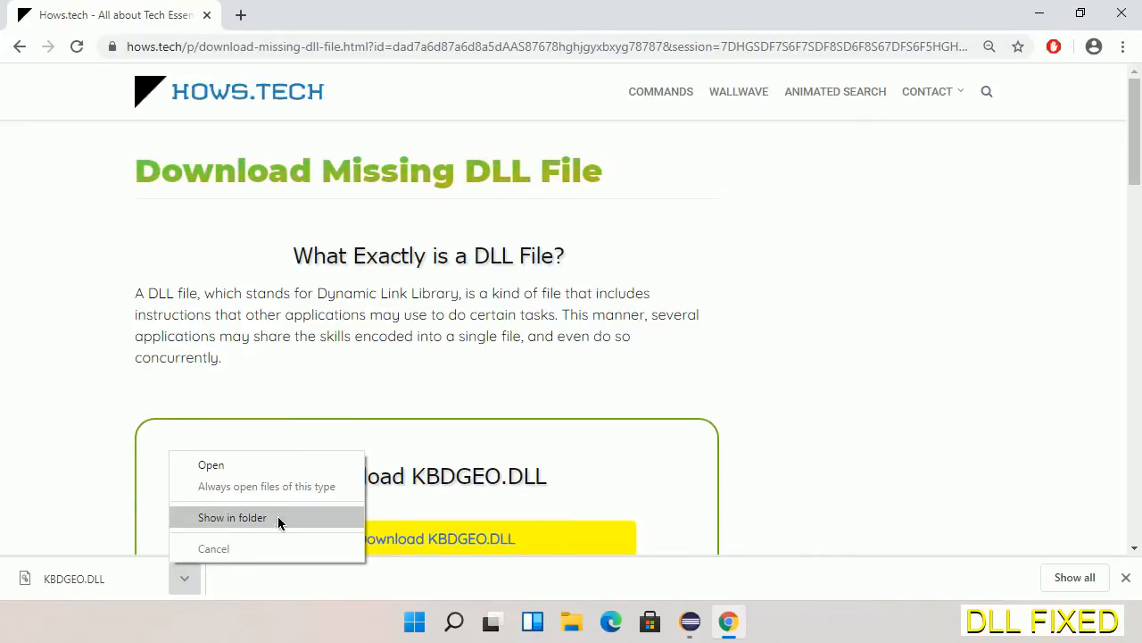
Step: Show KBDGEO.DLL in its Downloads folder and copy the file
left_click(232, 518)
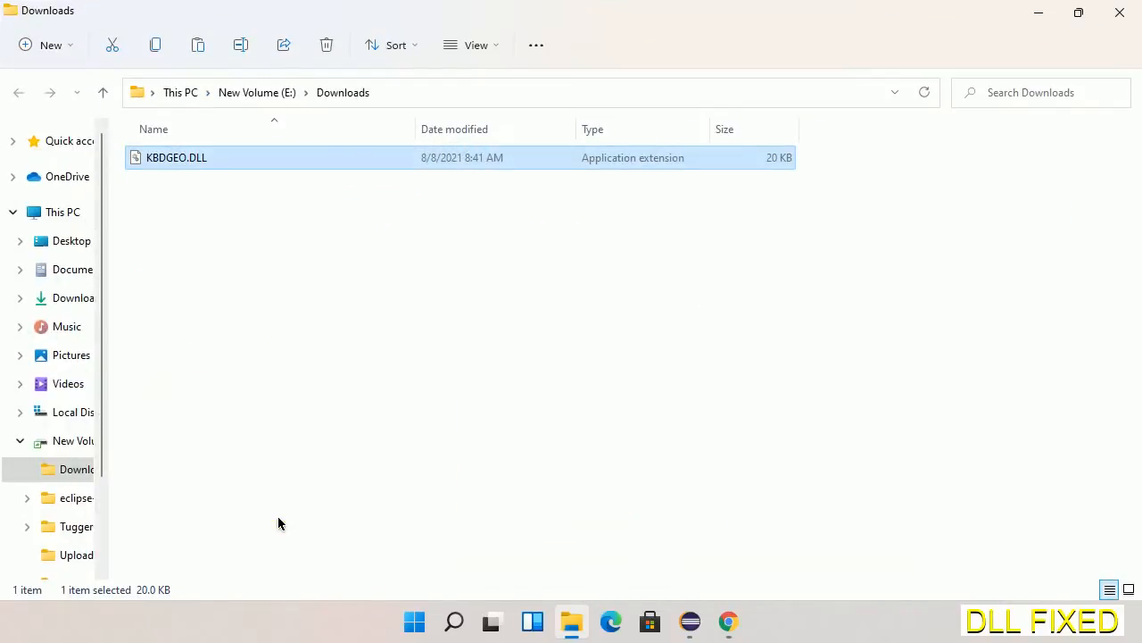
mouse_move(178, 203)
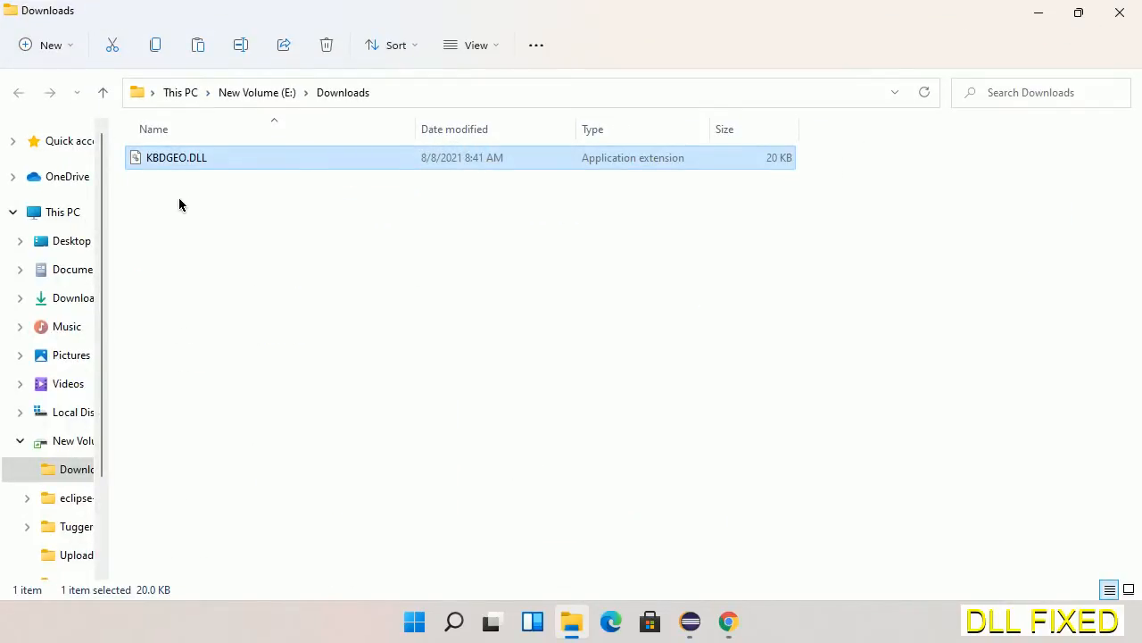
right_click(168, 157)
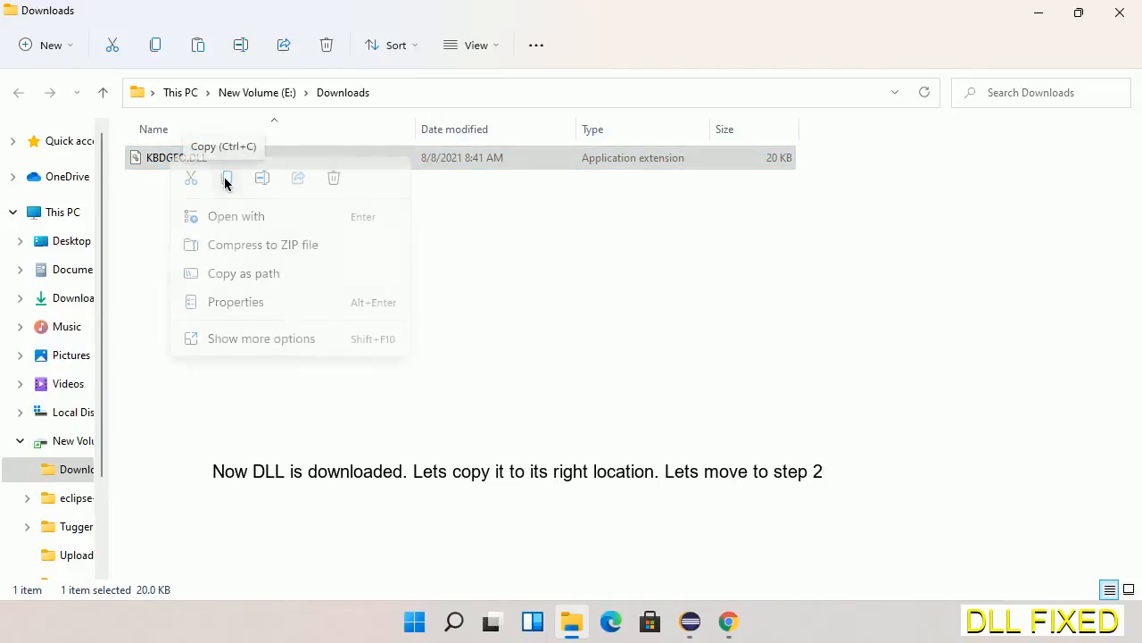
left_click(227, 179)
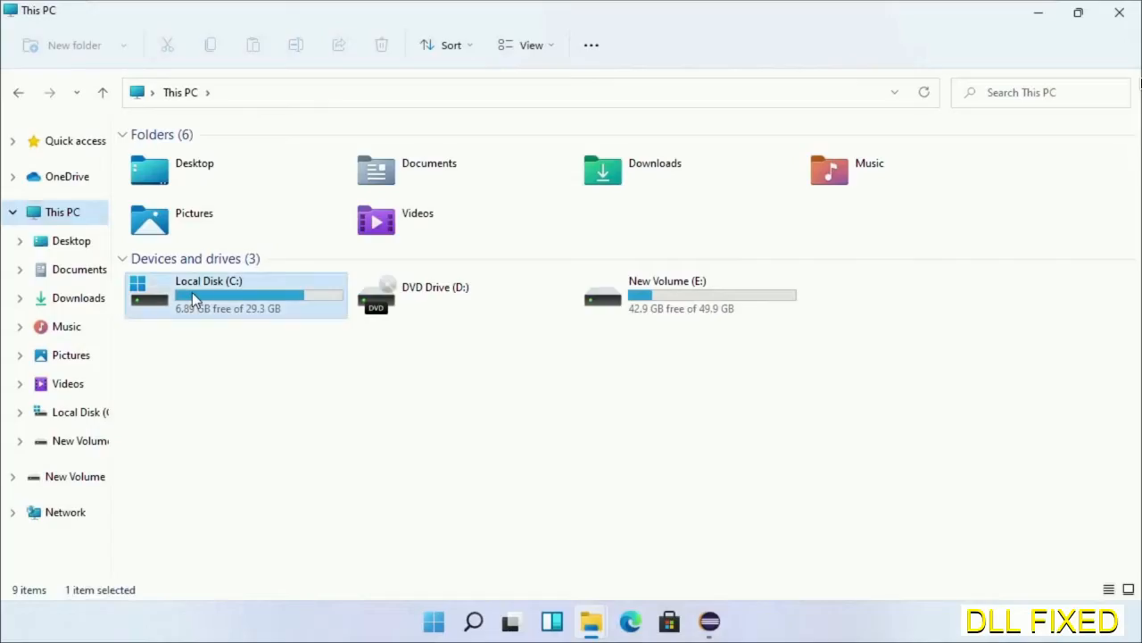
Step: Paste KBDGEO.DLL into C:\Windows\System32, granting administrator permission for the copy
double_click(207, 294)
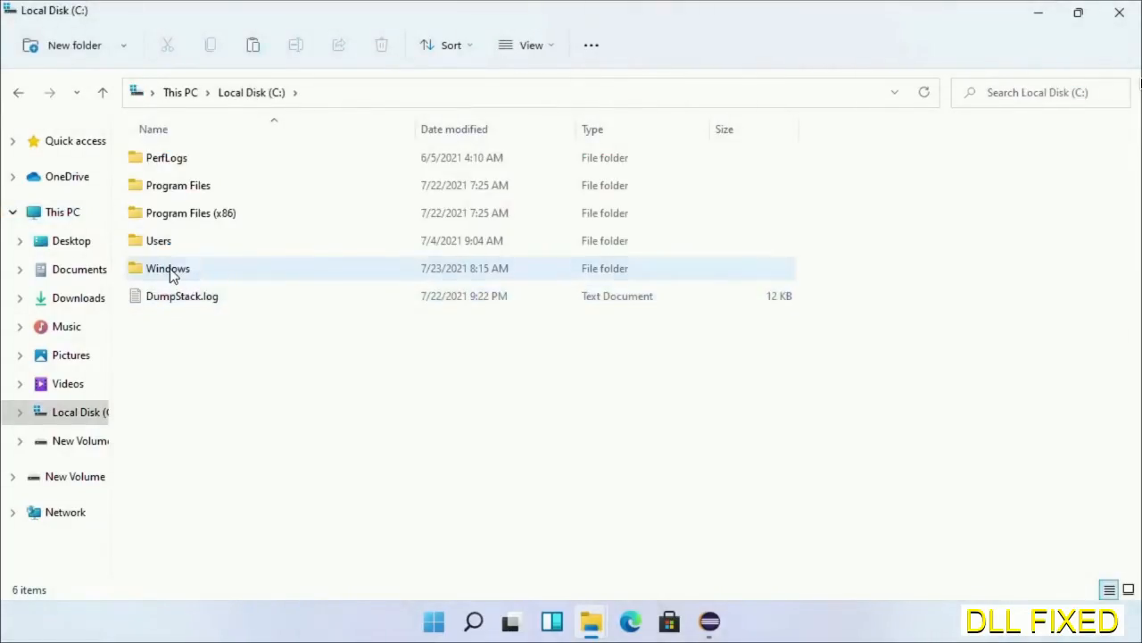
double_click(168, 268)
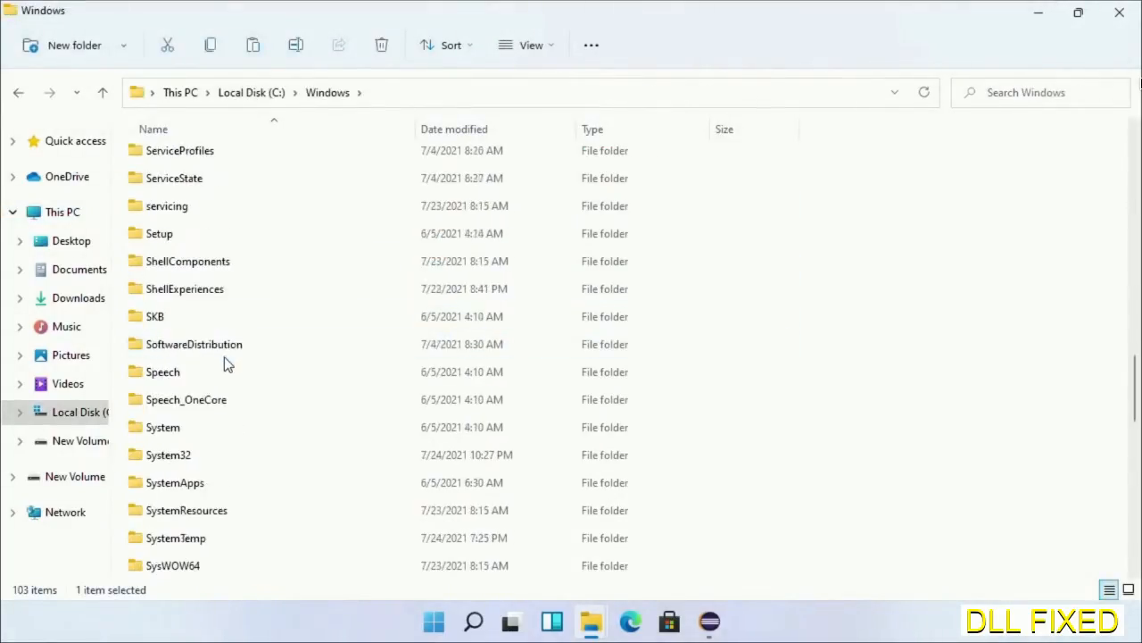
scroll("down", 3)
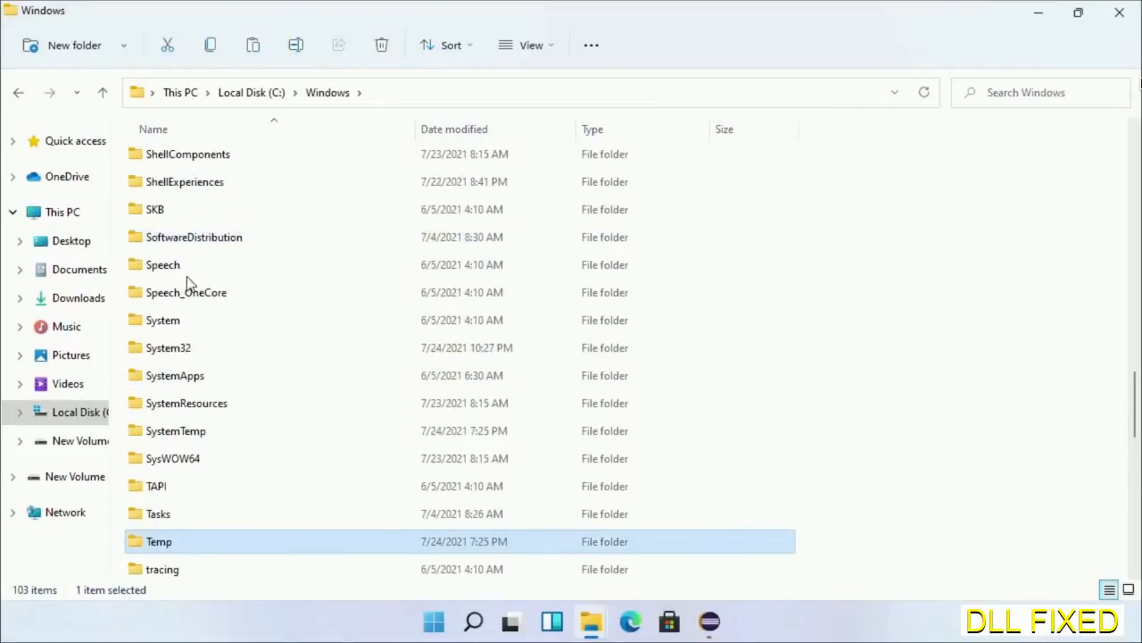
double_click(168, 347)
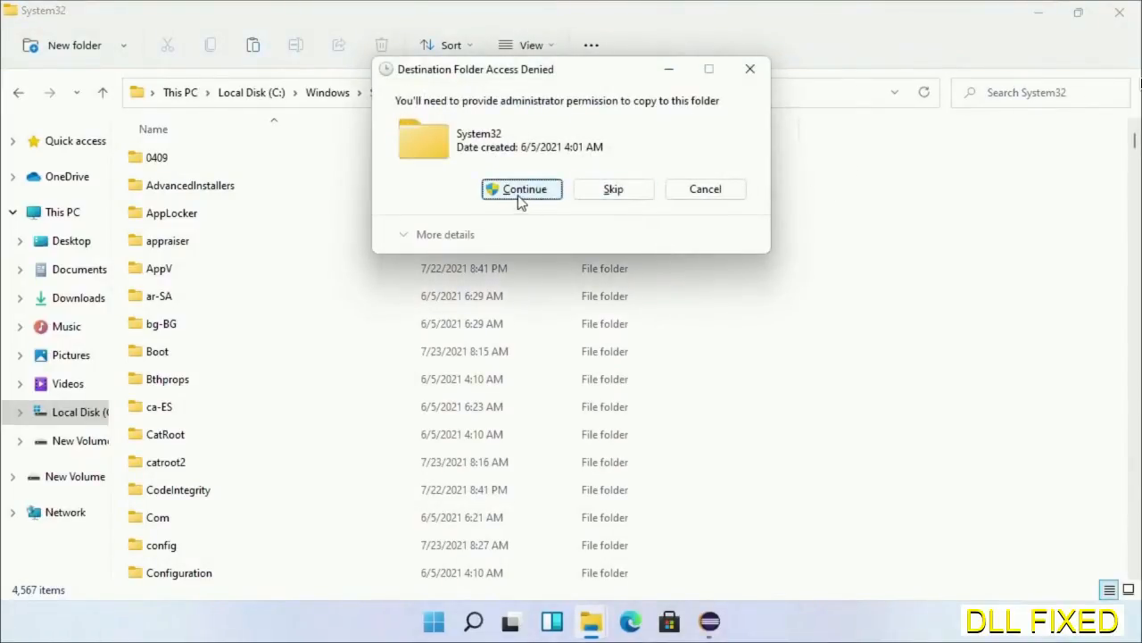
left_click(522, 189)
type("task")
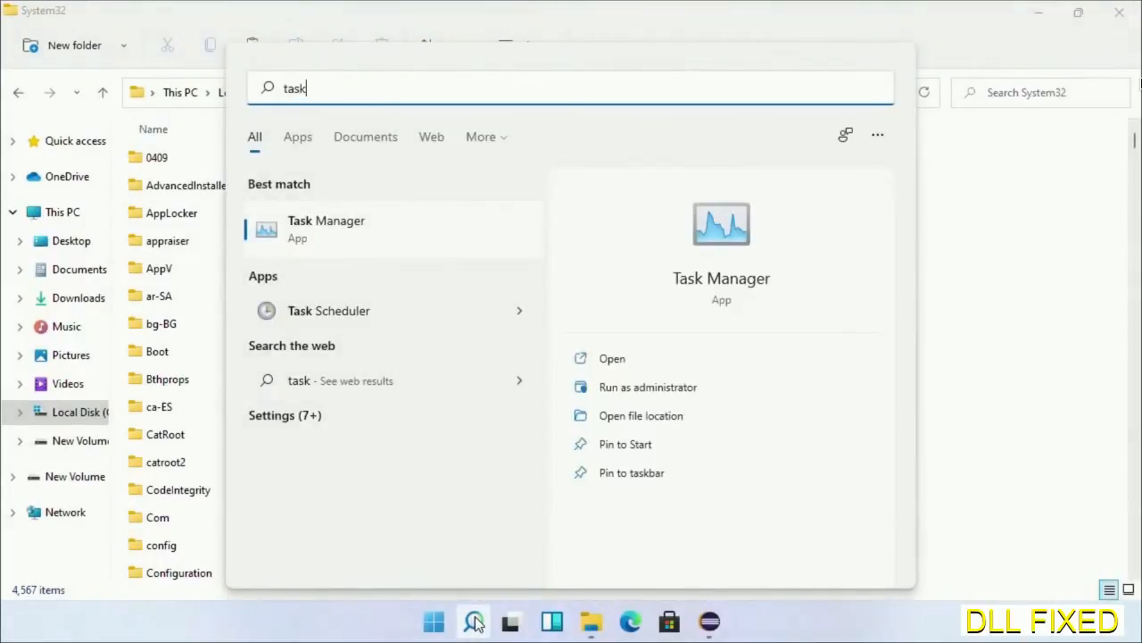
Step: Launch Task Manager as administrator and bring up its Create new task dialog
right_click(325, 228)
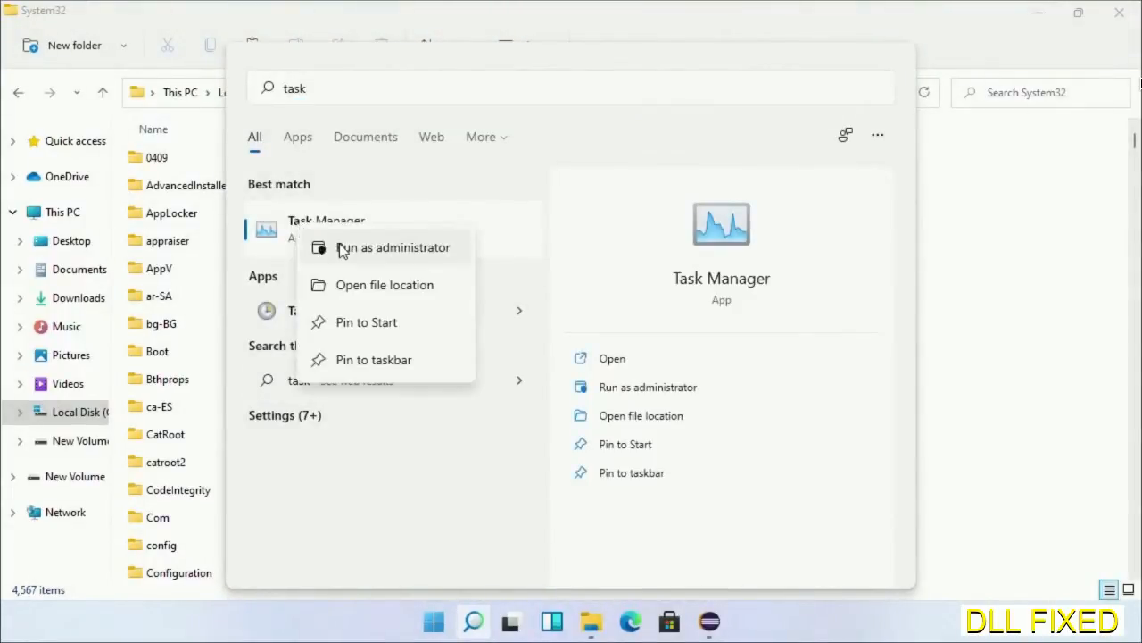
left_click(394, 246)
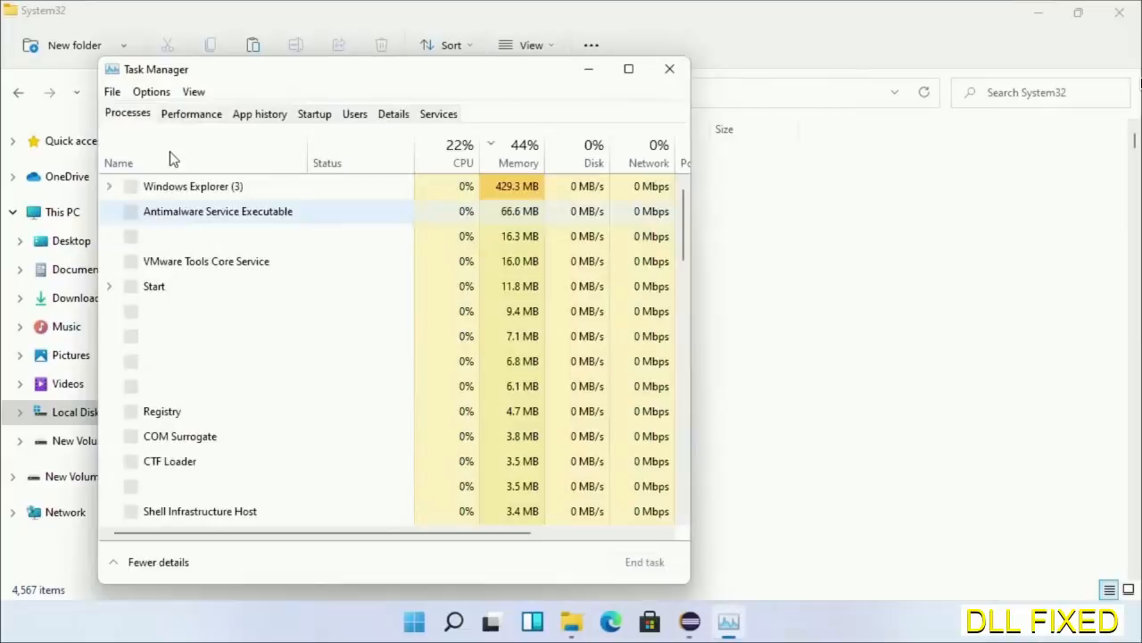
left_click(111, 91)
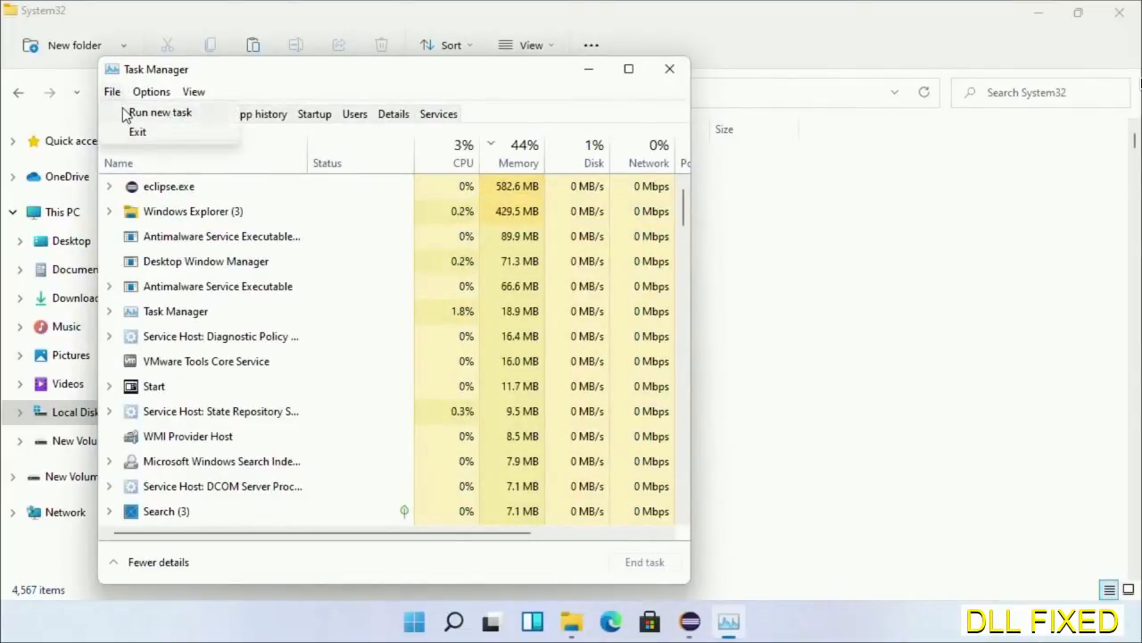
left_click(160, 111)
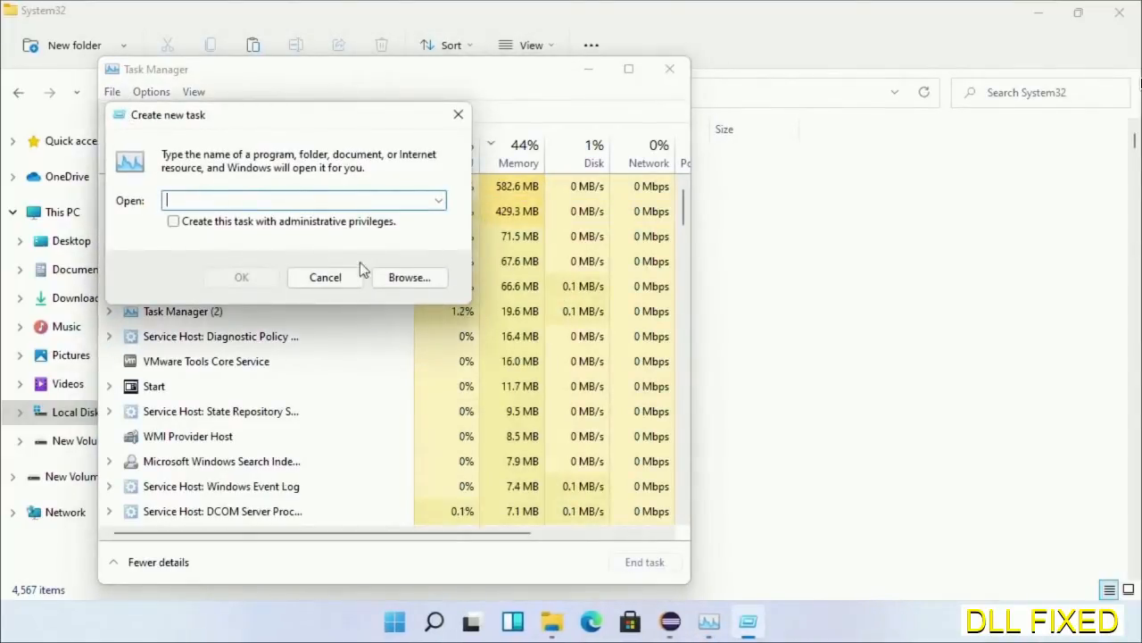
Step: Run cmd.exe from C:\Windows\System32 as a new task with administrative privileges
left_click(409, 277)
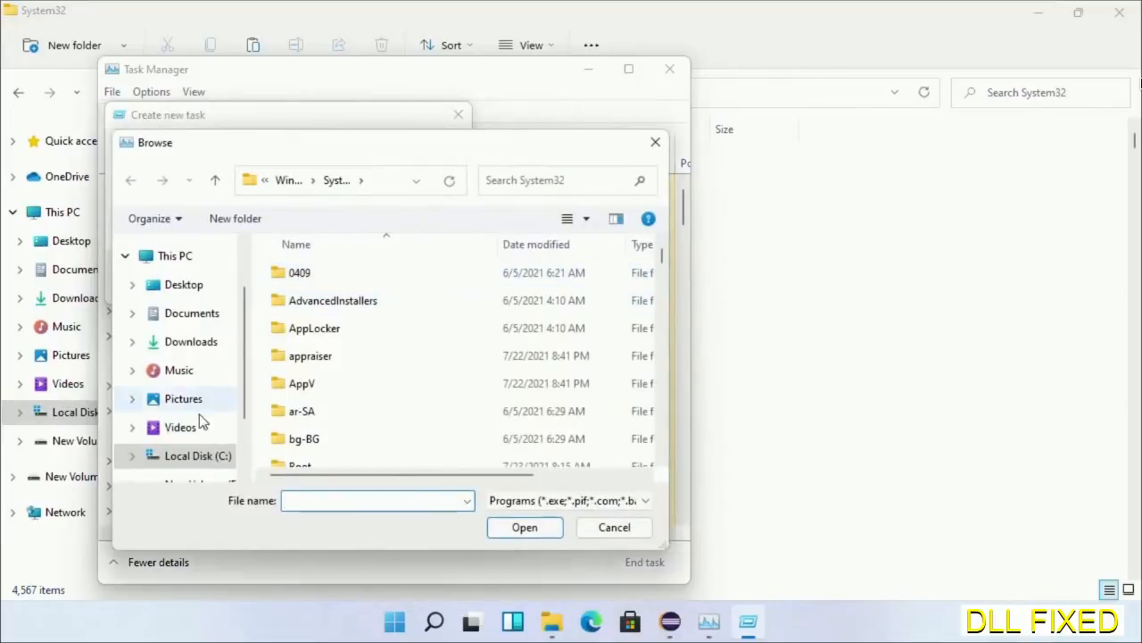
left_click(198, 457)
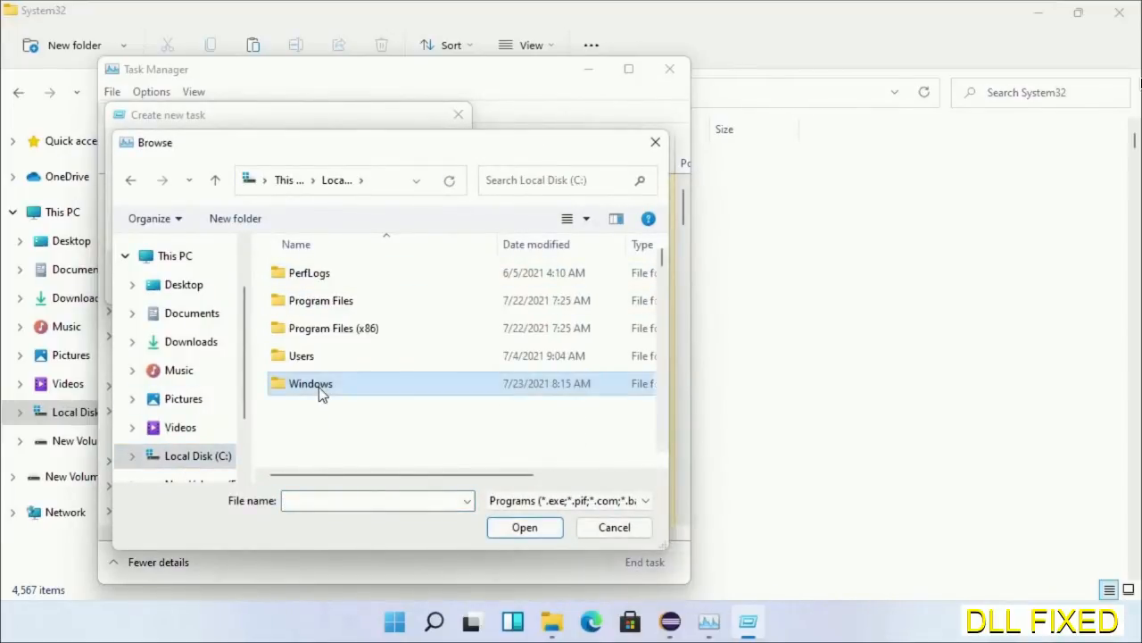
double_click(311, 382)
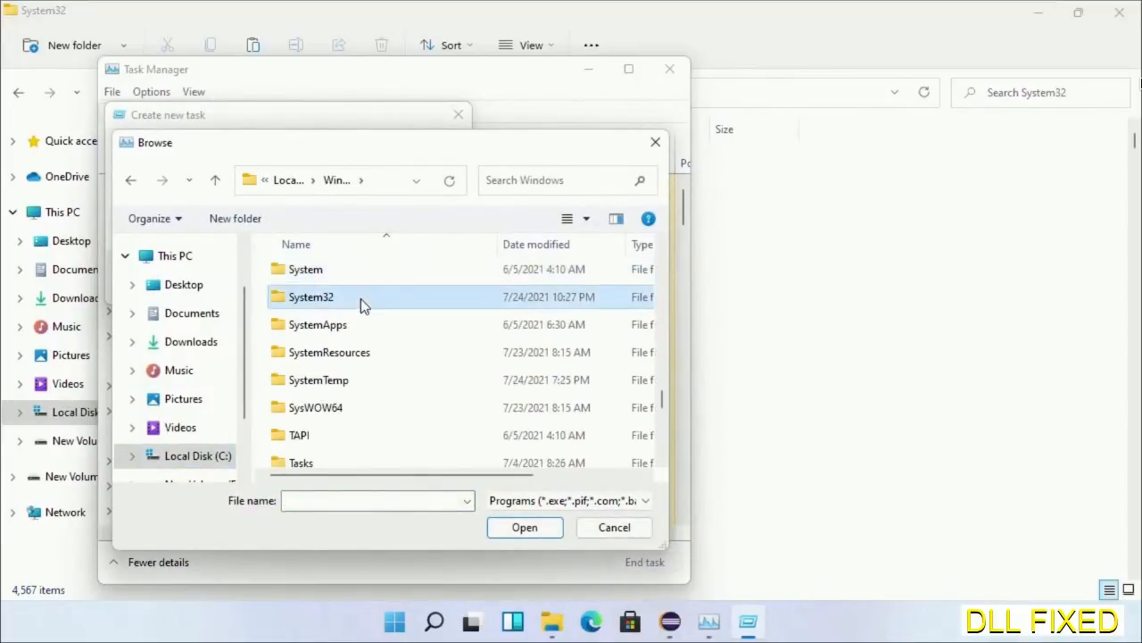
double_click(311, 296)
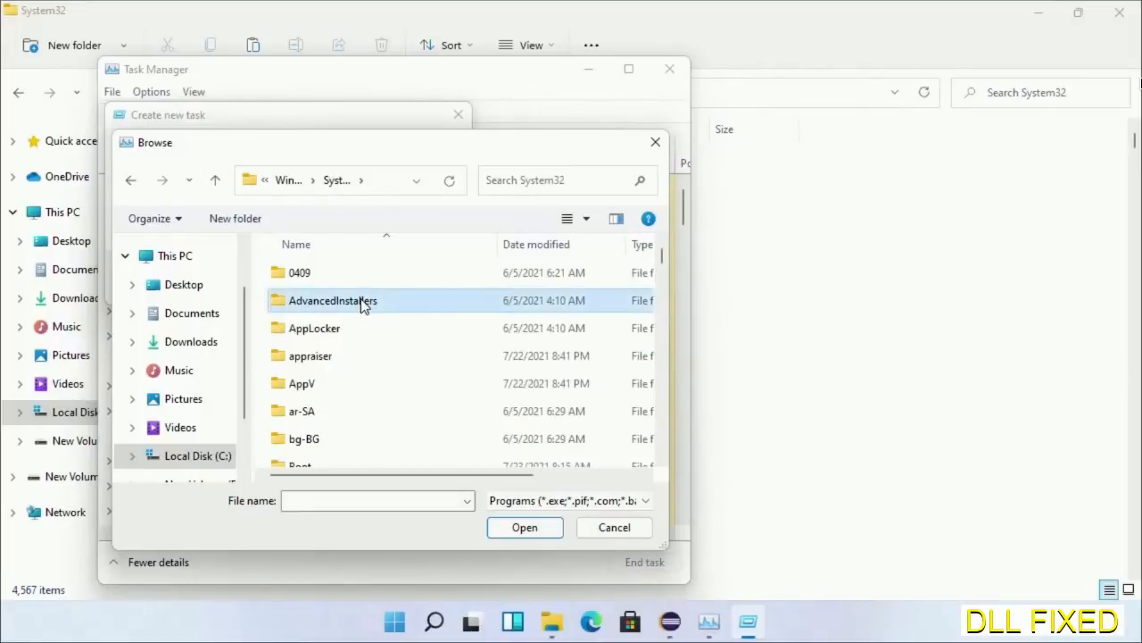
scroll("down", 3)
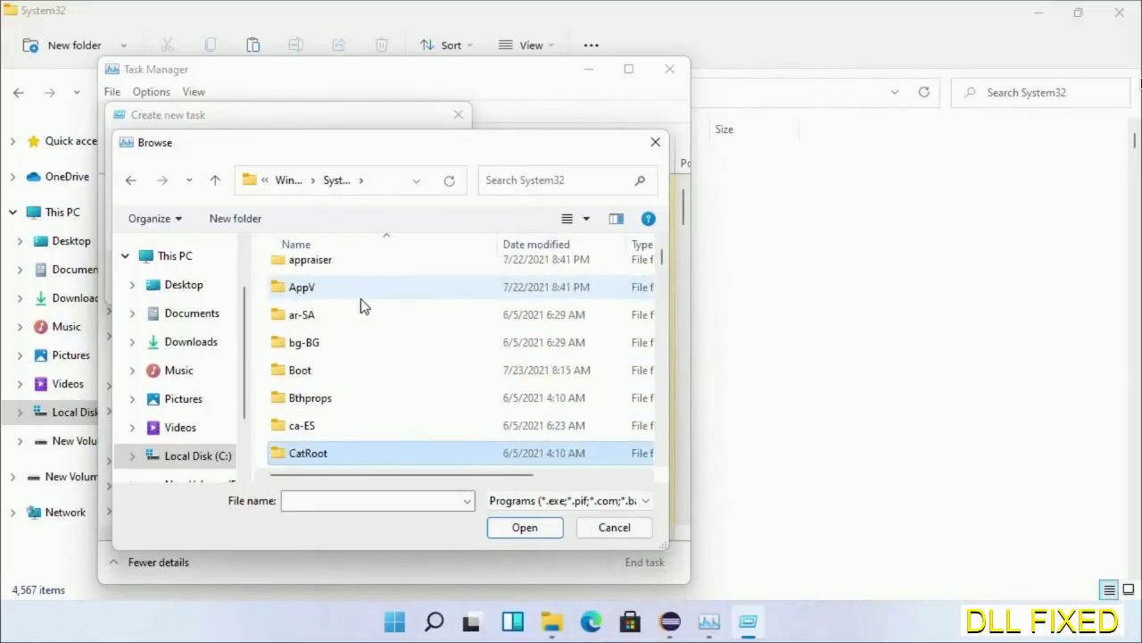
scroll("down", 3)
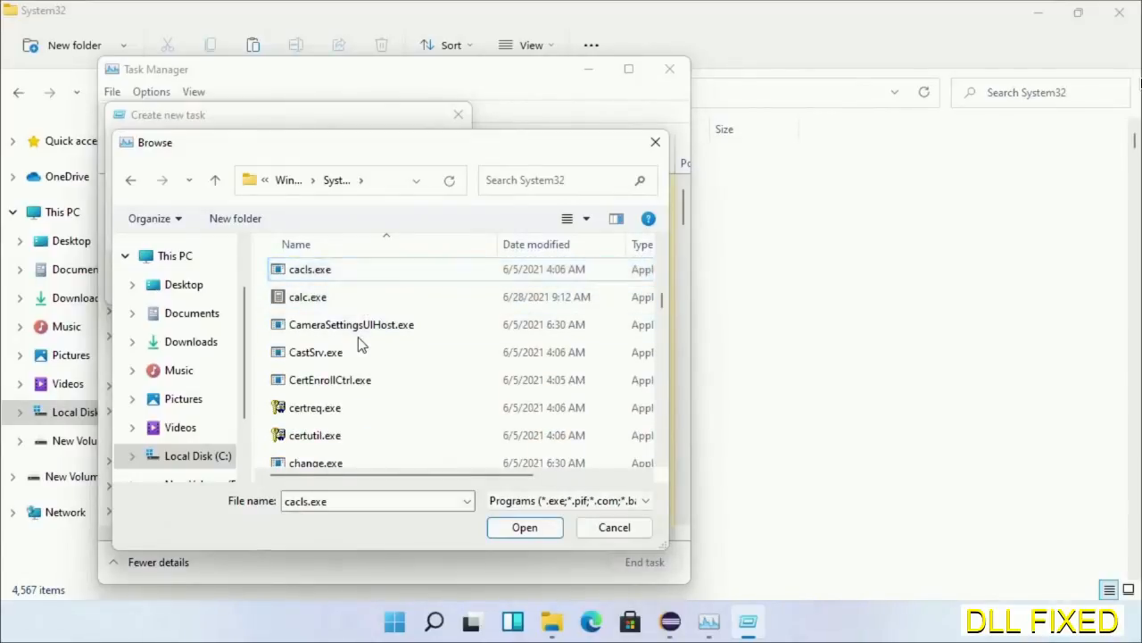
type("cmd.exe")
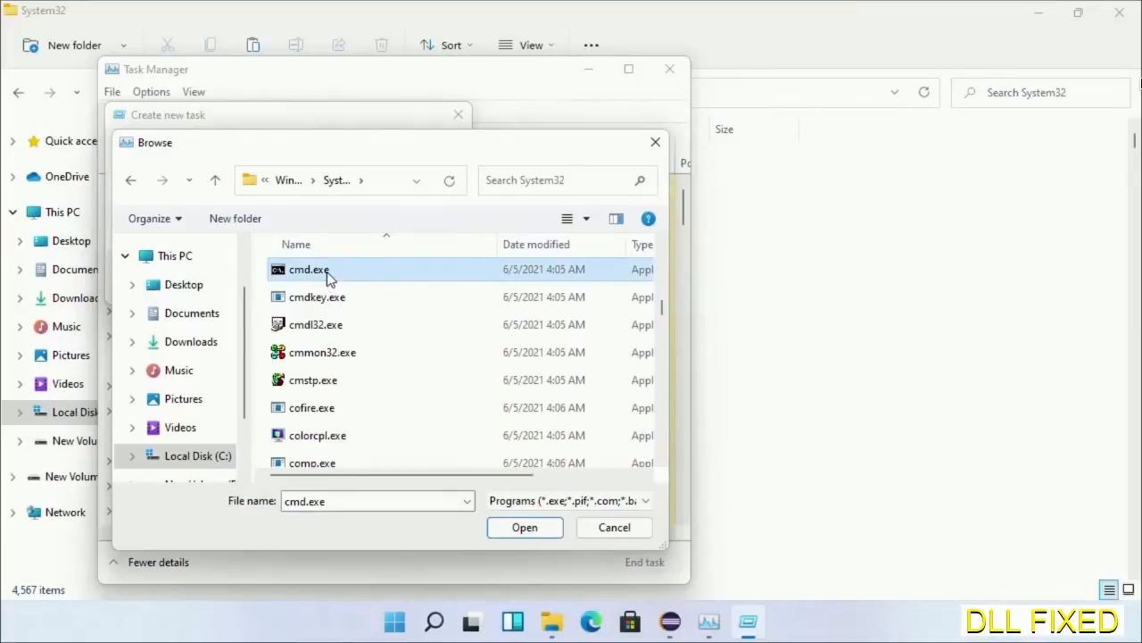
left_click(525, 528)
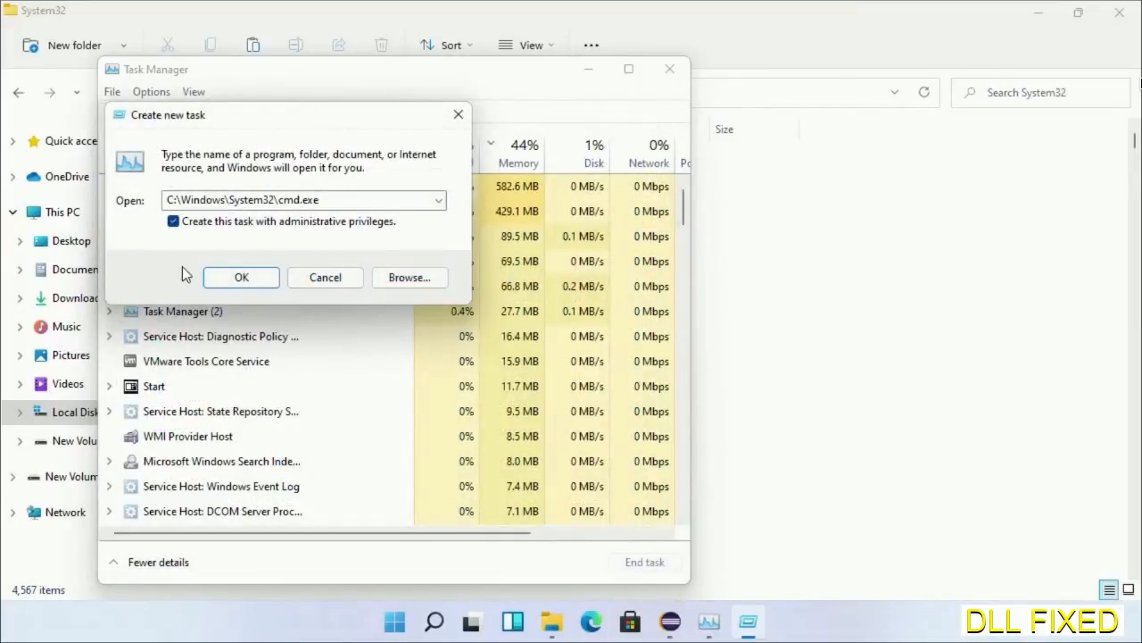
left_click(241, 276)
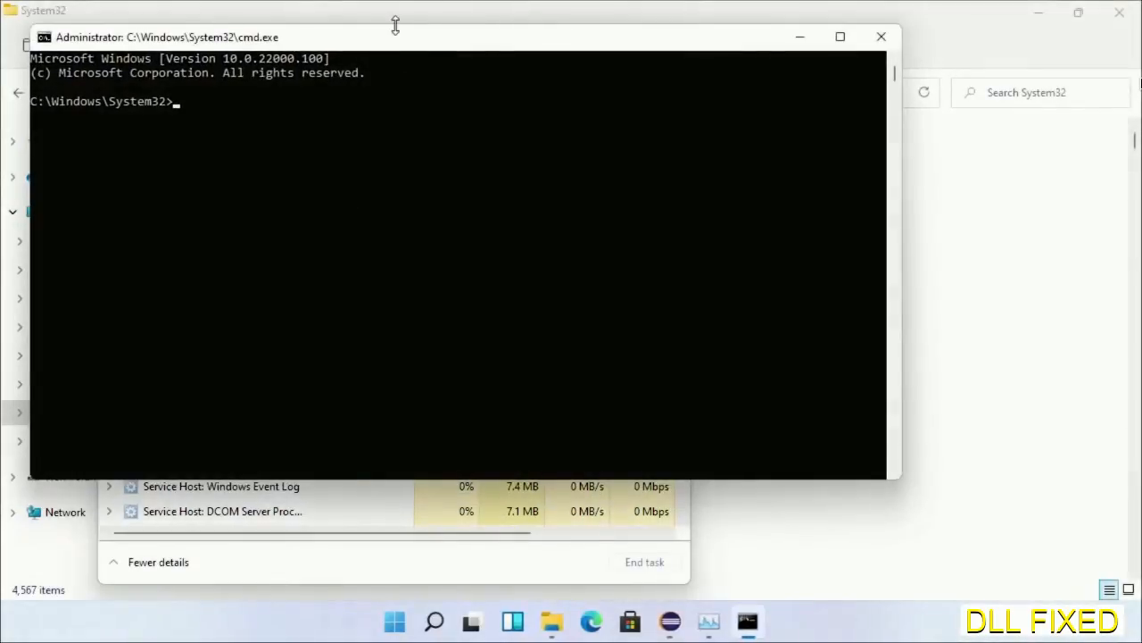
Step: Run chkdsk c: /f /r and answer Y to schedule the disk check at next restart
left_click(839, 35)
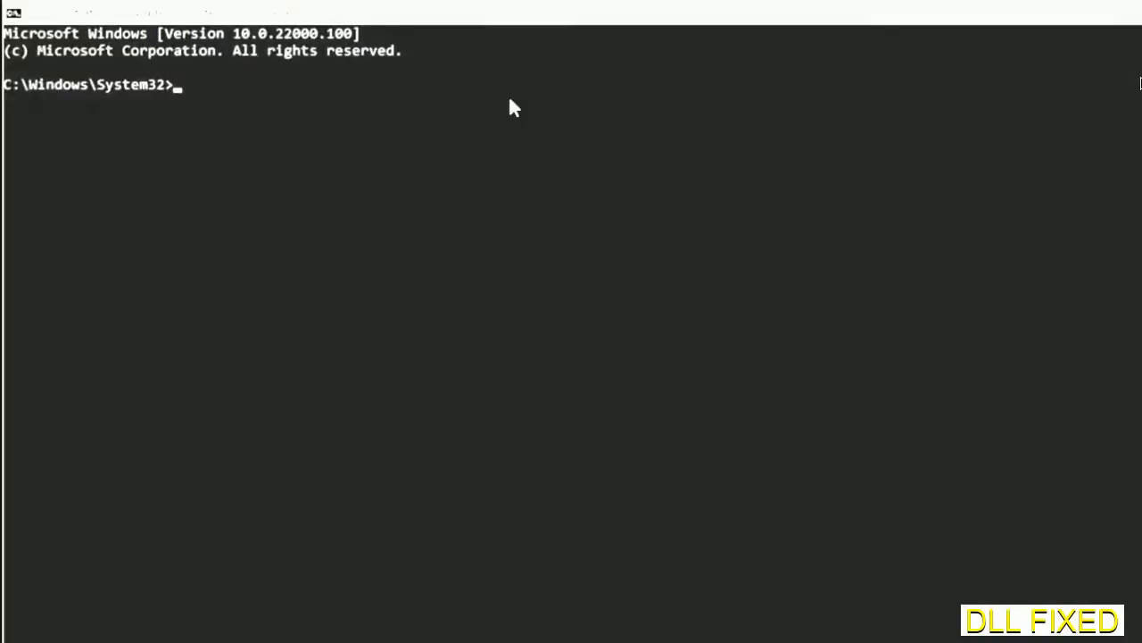
type("chkdsk c /f /r")
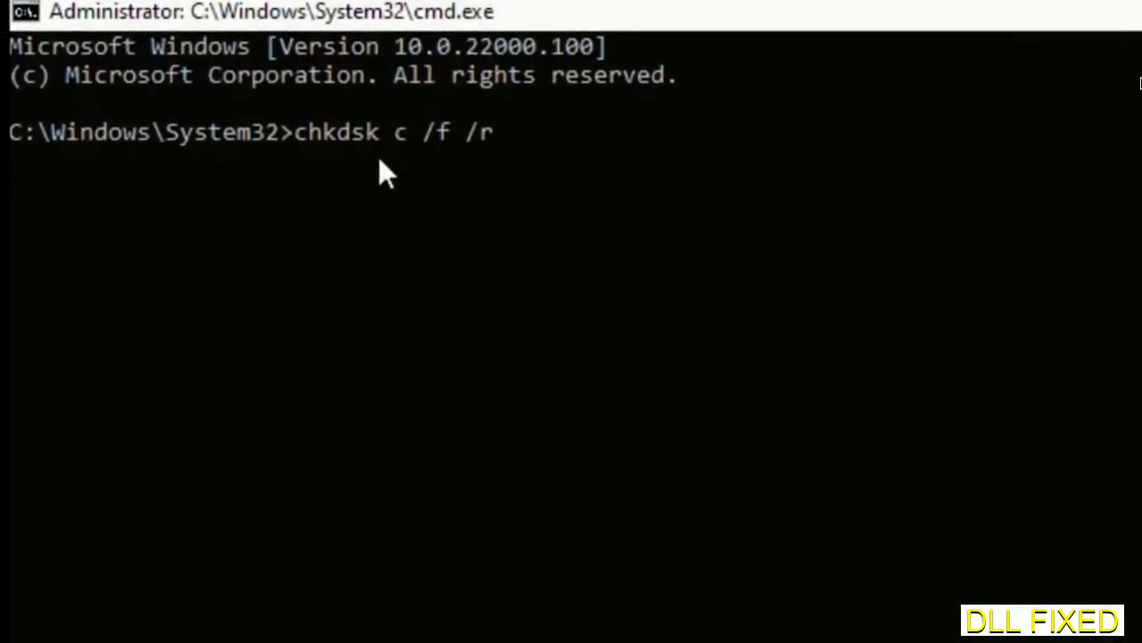
type(":")
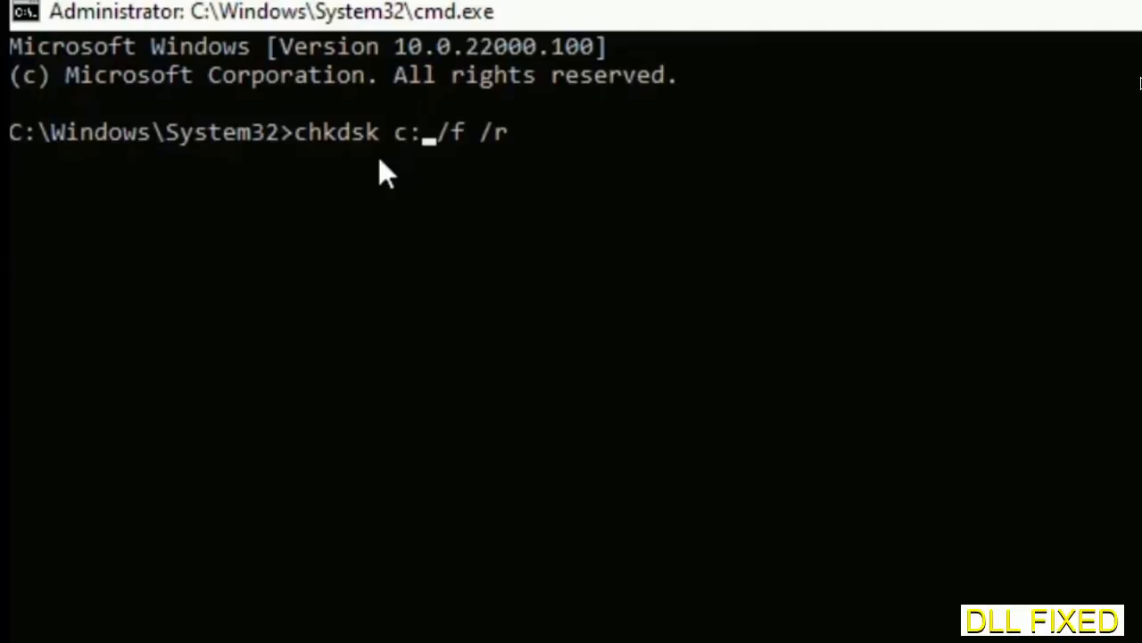
key("Enter")
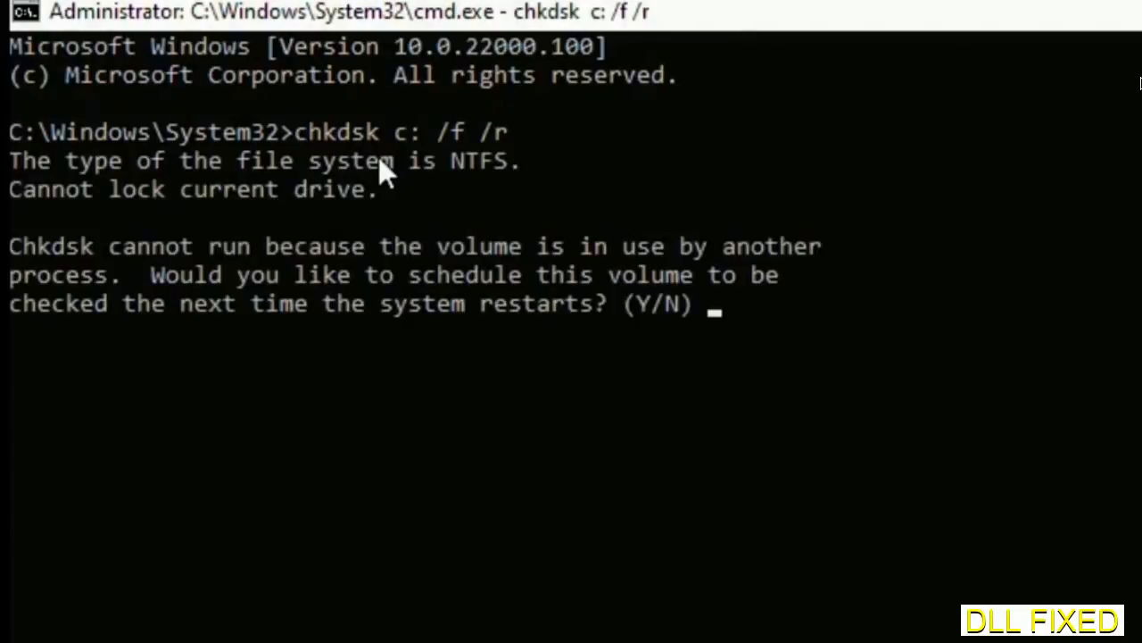
type("Y")
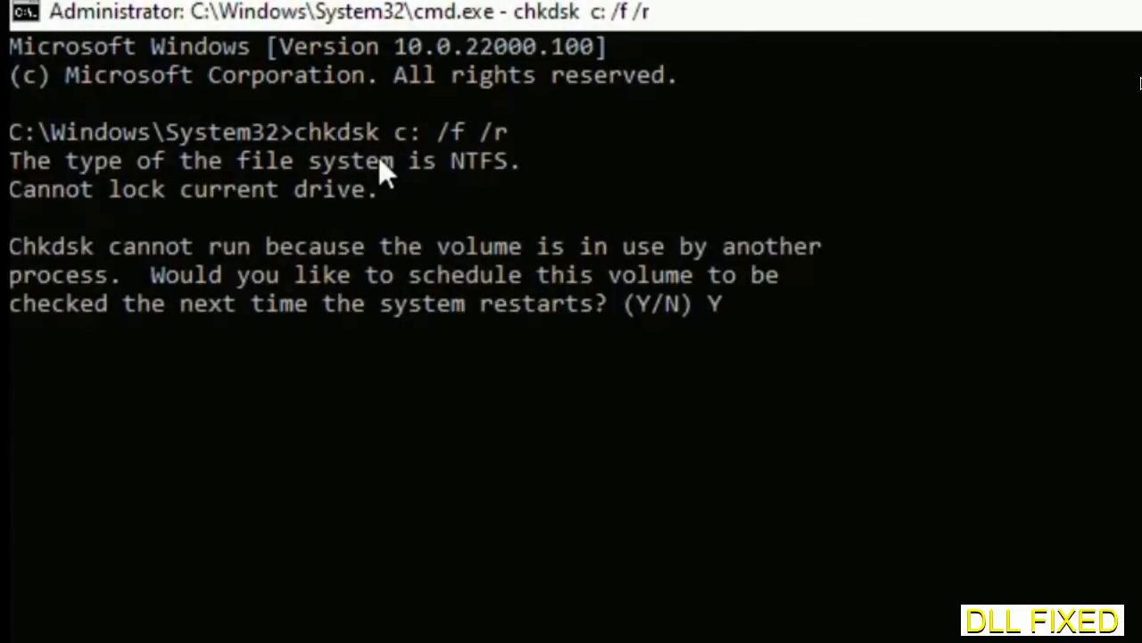
key("enter")
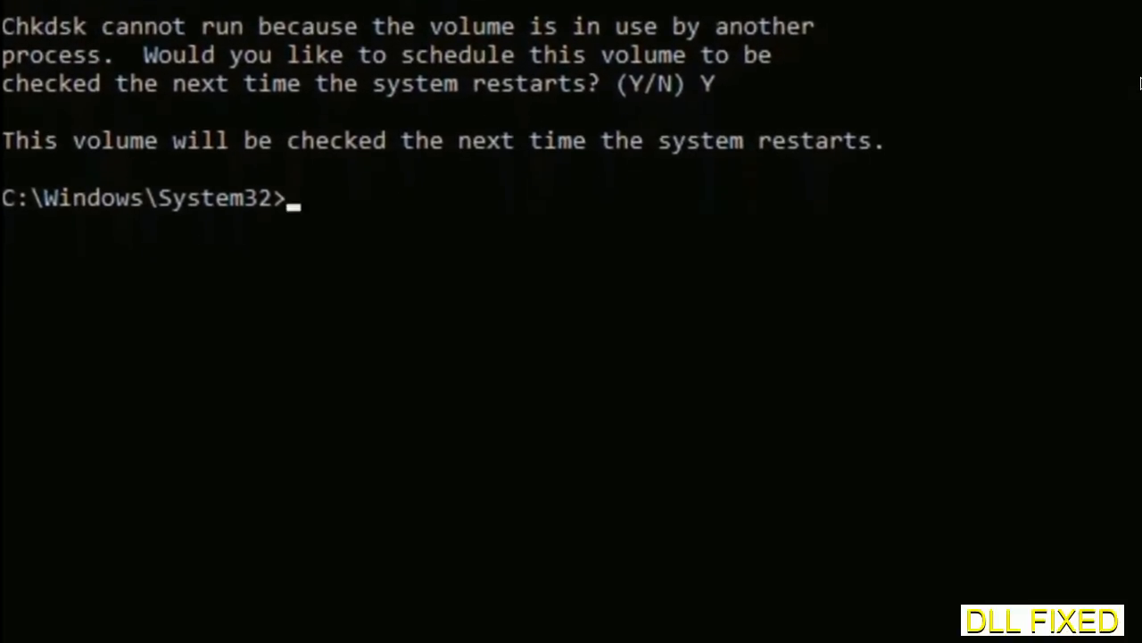
Step: Enter the sfc /scannow command to start the system file scan
type("sfc")
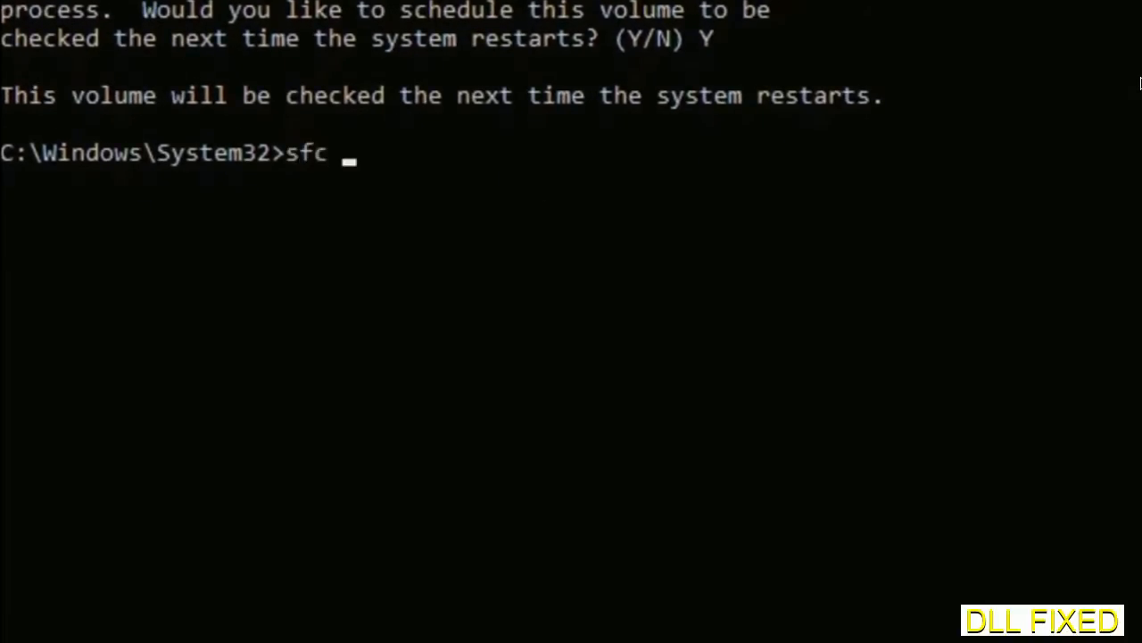
type("/scanno")
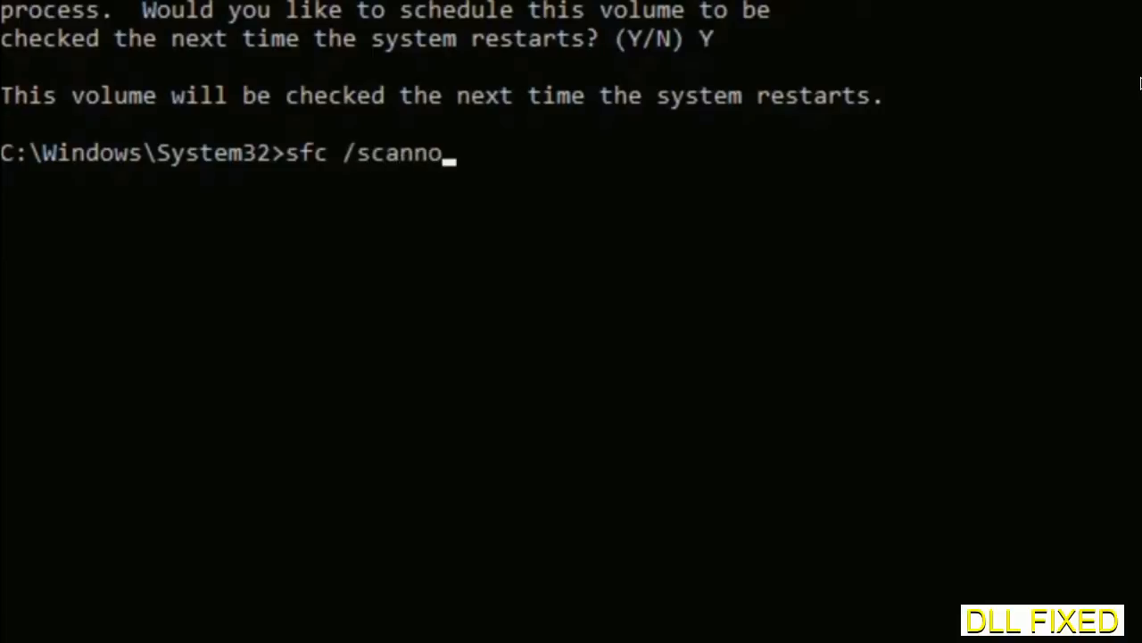
type("w")
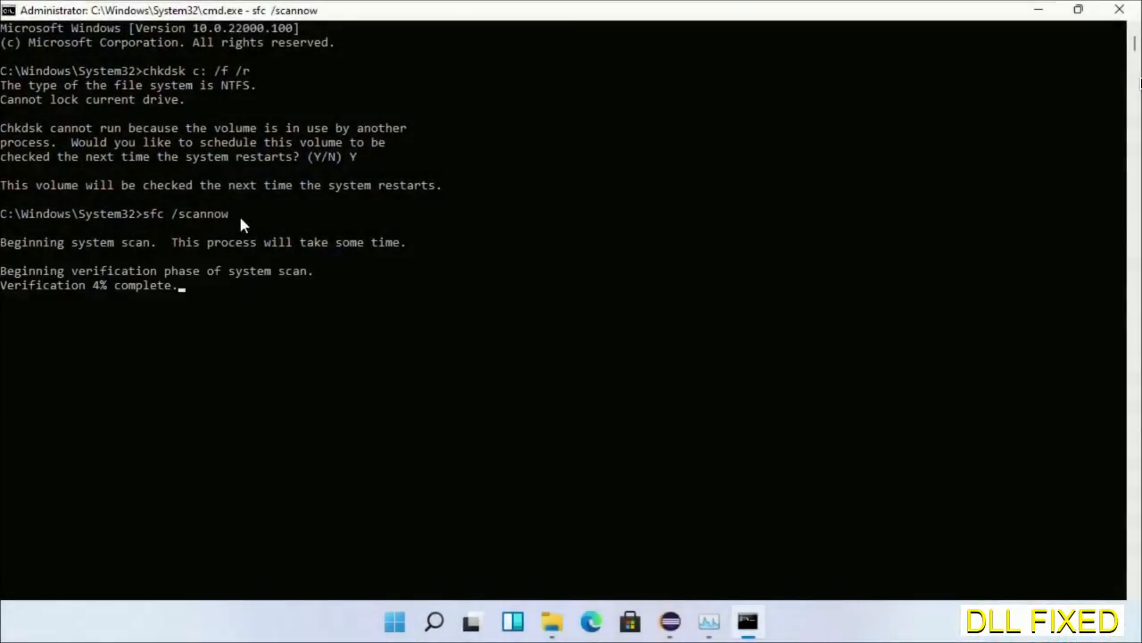
mouse_move(704, 620)
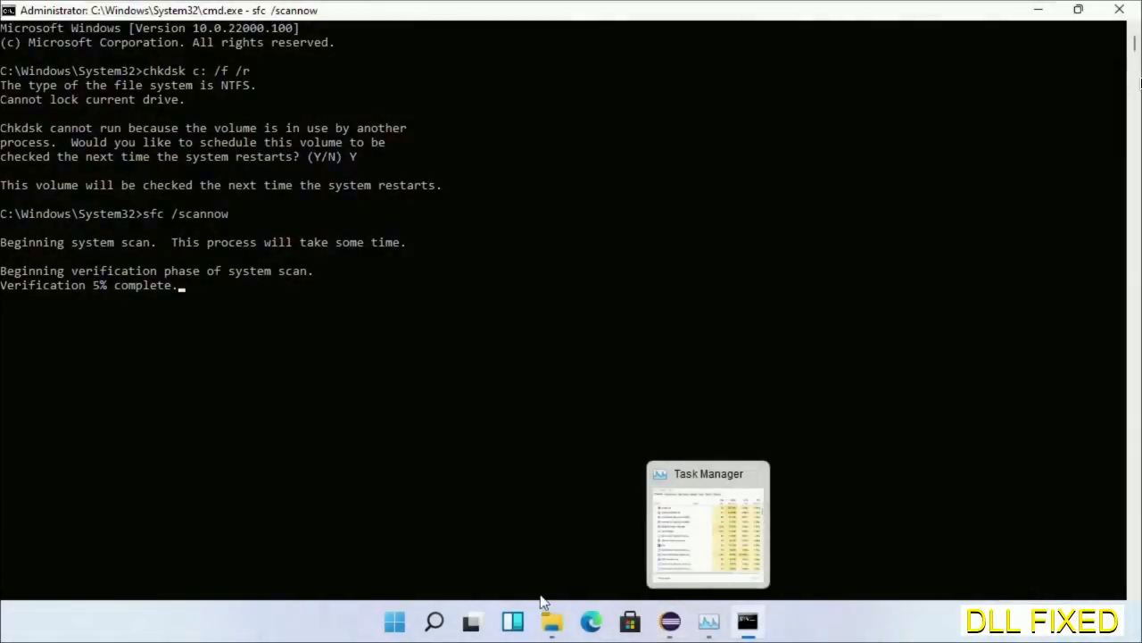
Step: From Task Manager, launch a second cmd task with administrative privileges
left_click(704, 621)
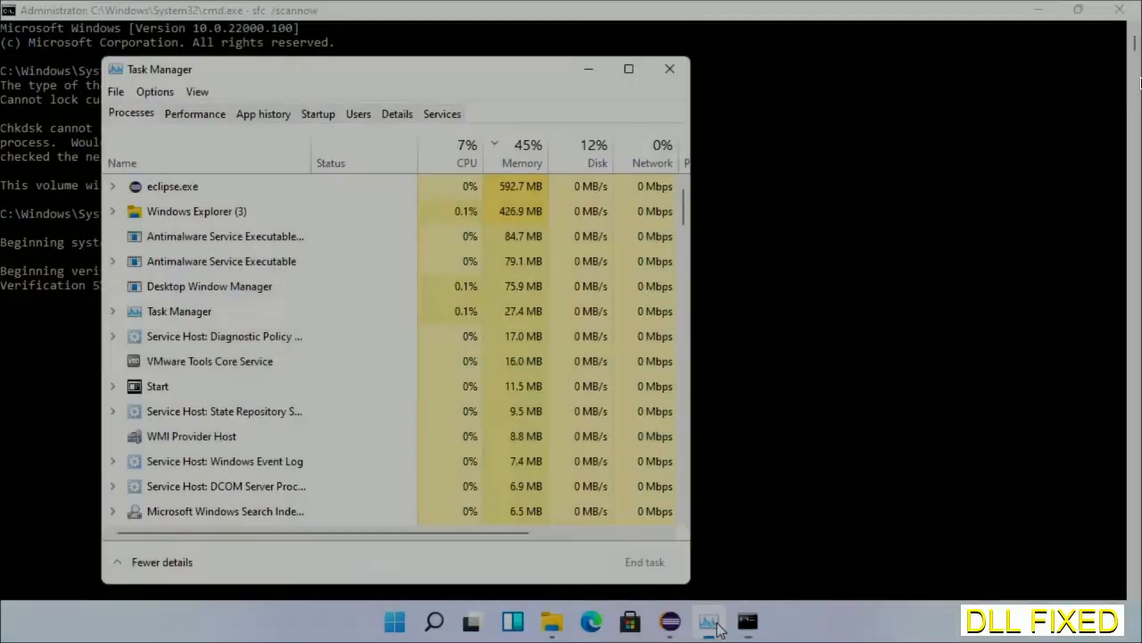
left_click(116, 91)
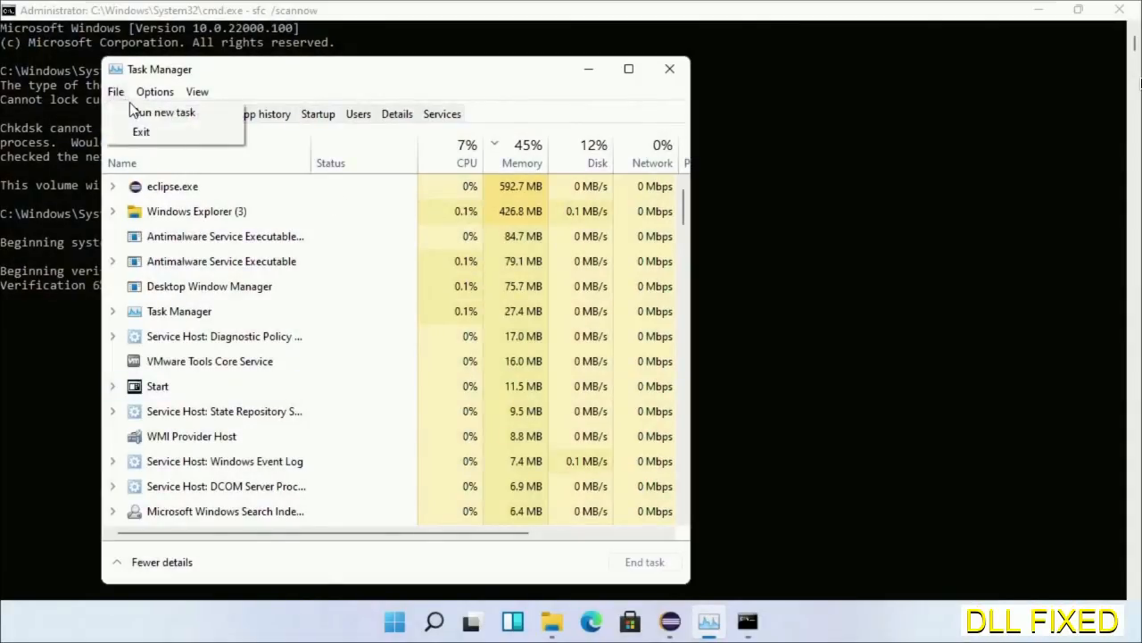
left_click(165, 111)
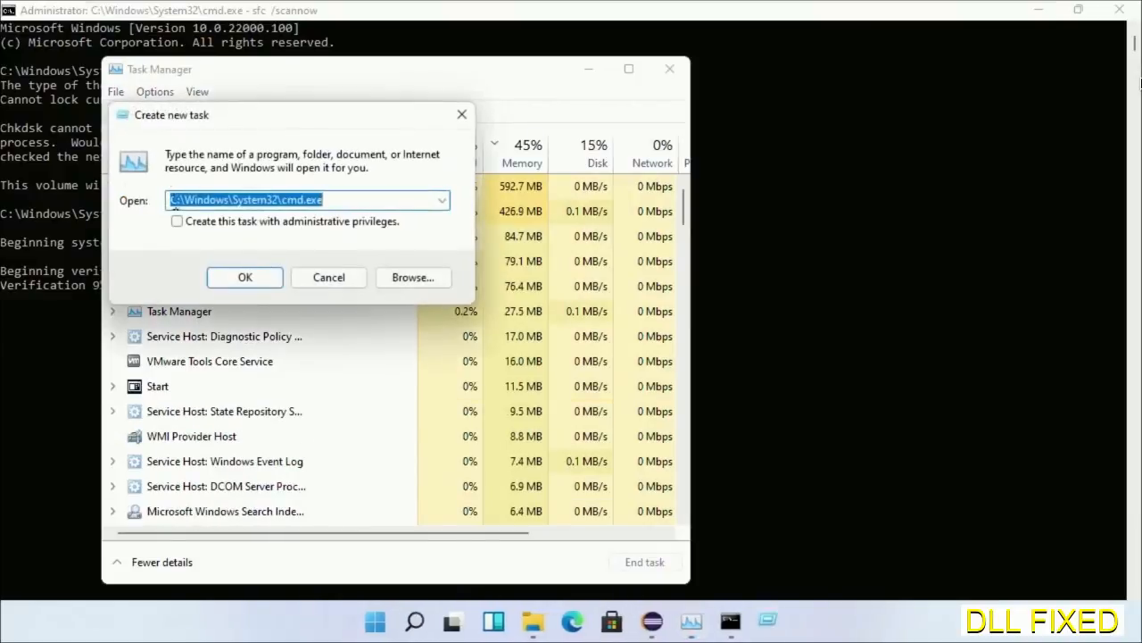
left_click(177, 221)
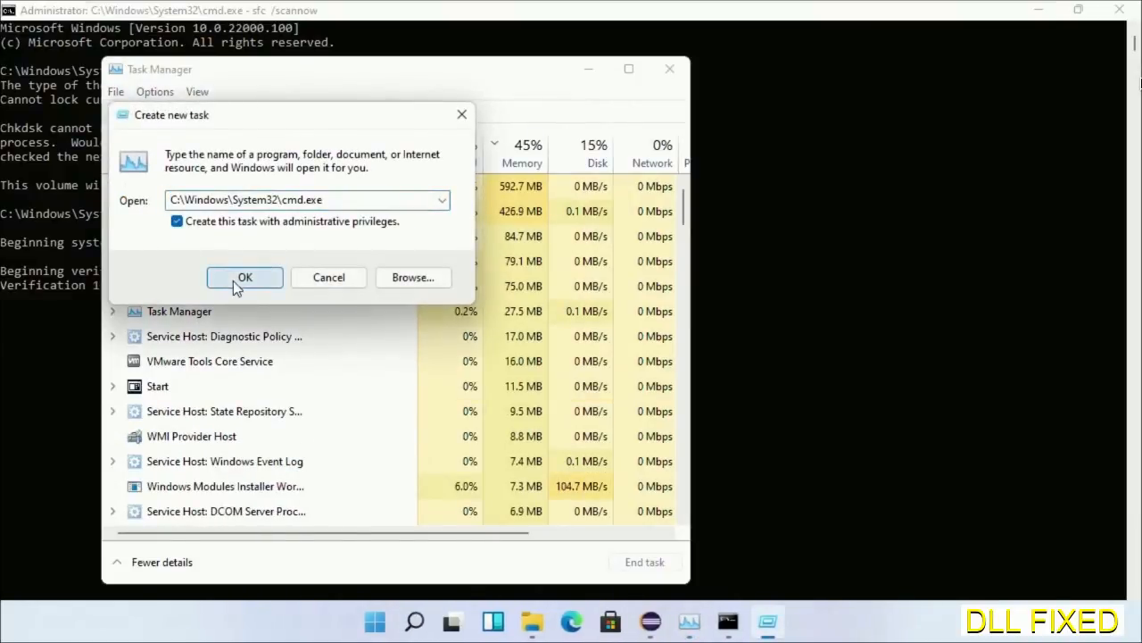
left_click(244, 276)
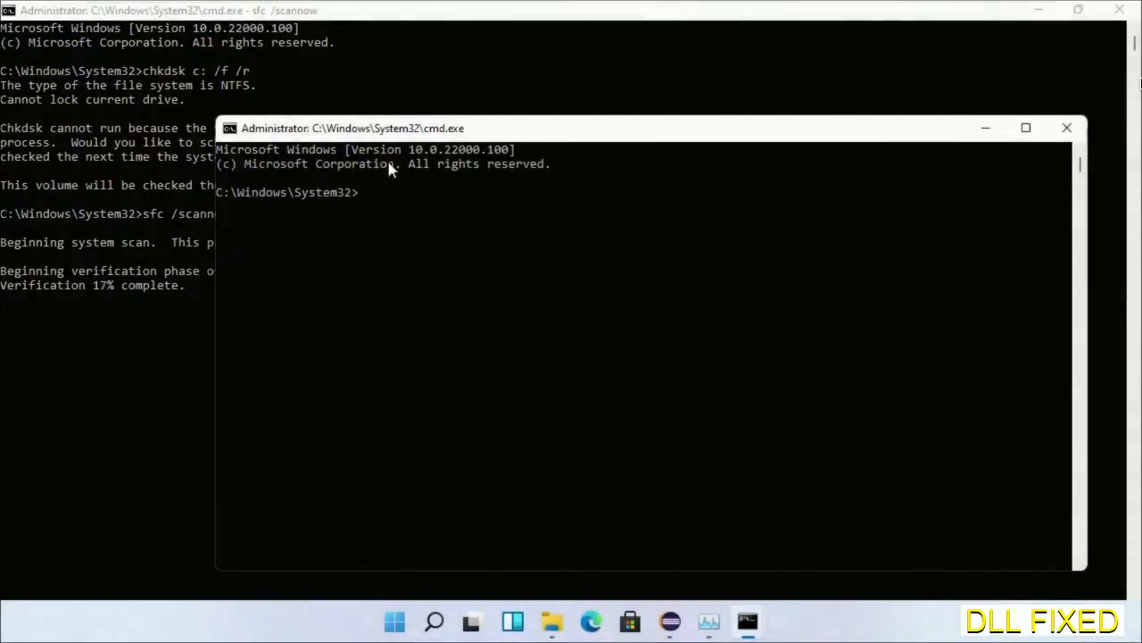
Step: Move the second console aside and enter regsvr32 "C:\Windows\System32\myMissingDllFile.dll"
left_click_drag(350, 128, 604, 68)
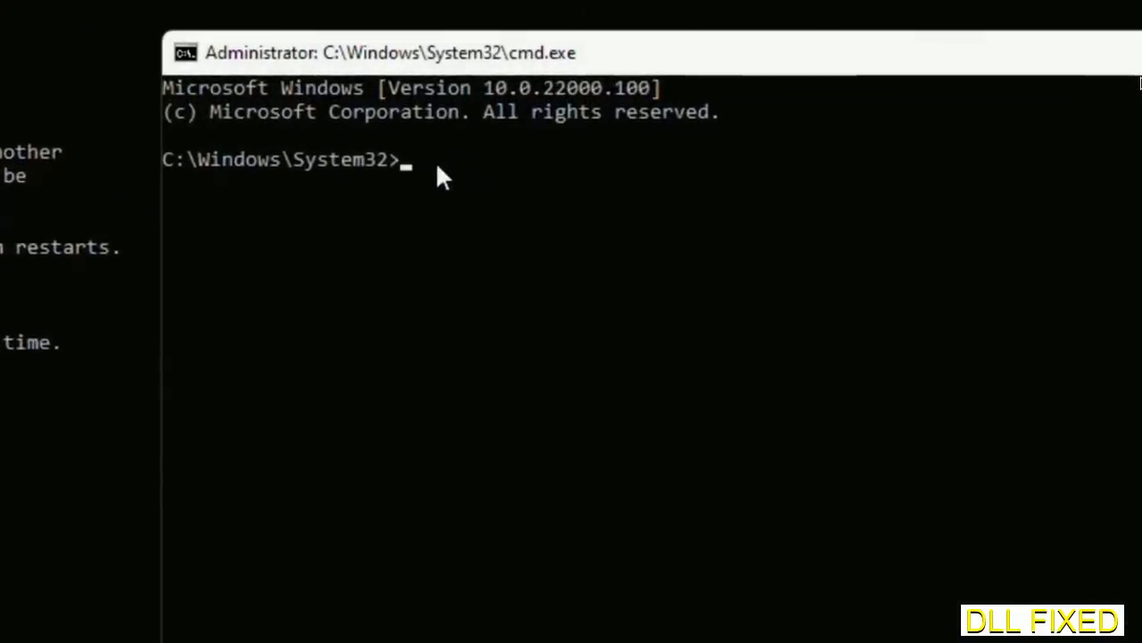
type("regsvr32 \"C:\\Windows\\System32\\myMissingDllFile.dll\"")
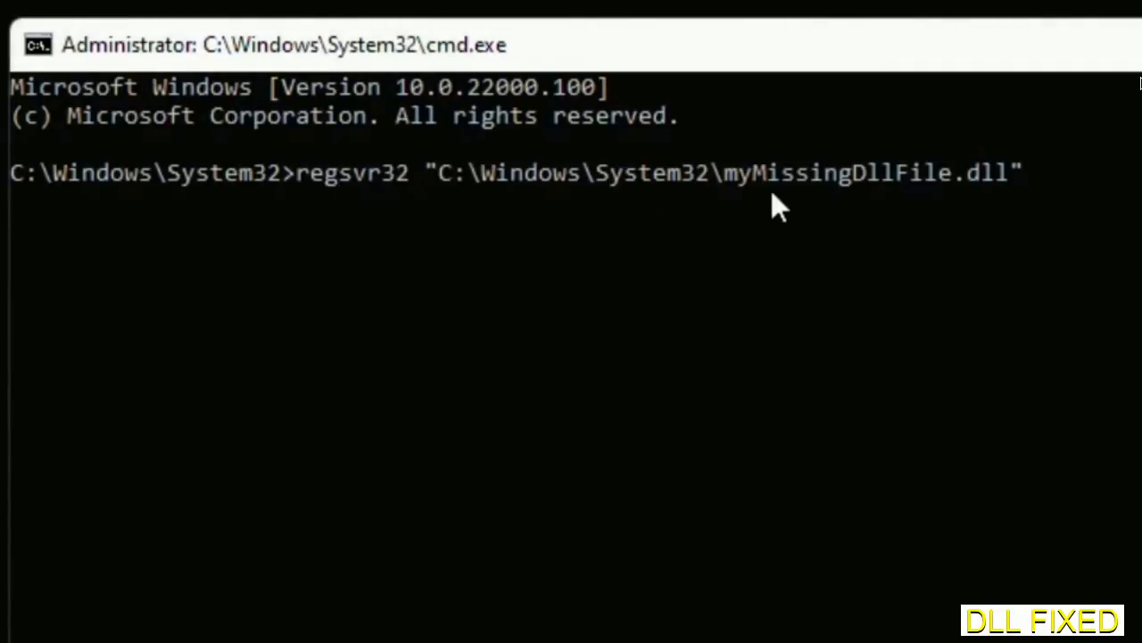
mouse_move(728, 200)
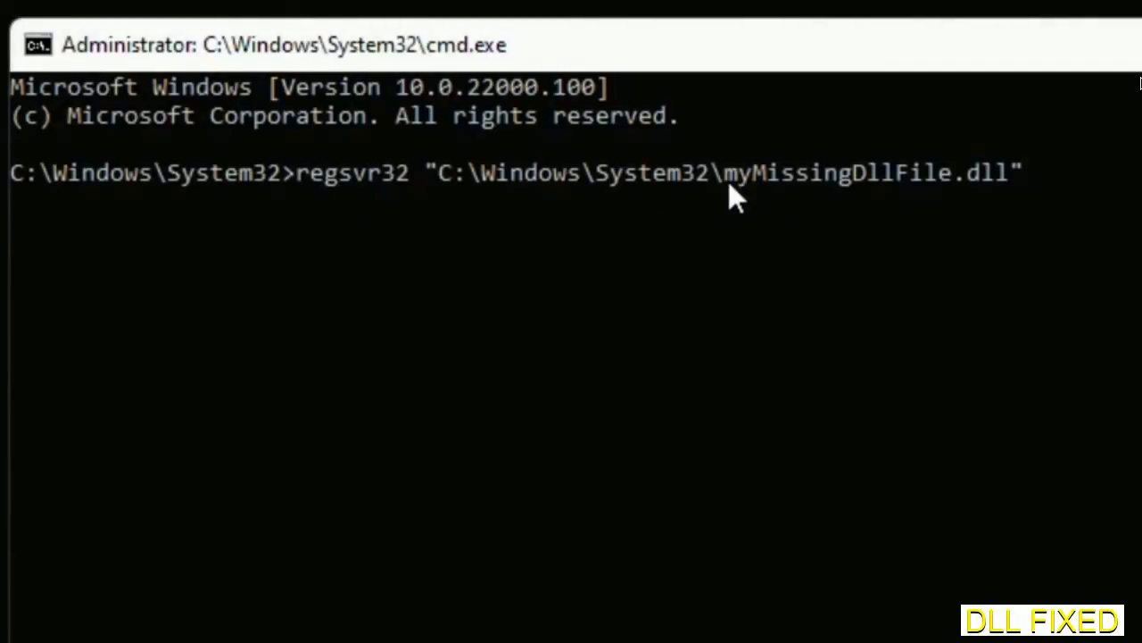
left_click_drag(725, 172, 1003, 172)
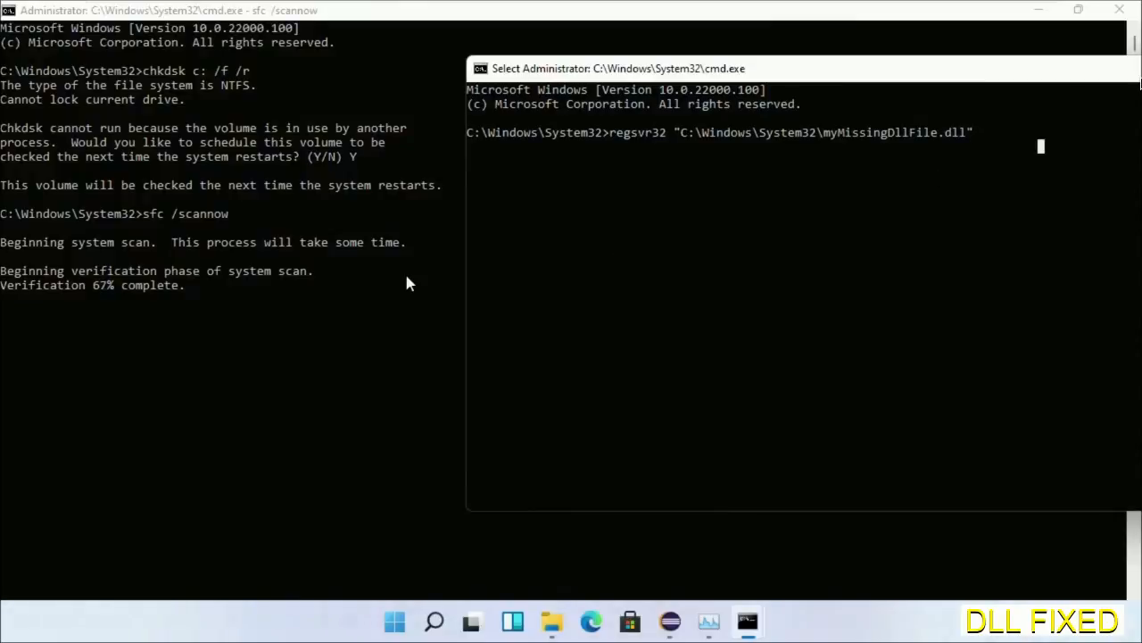
mouse_move(200, 293)
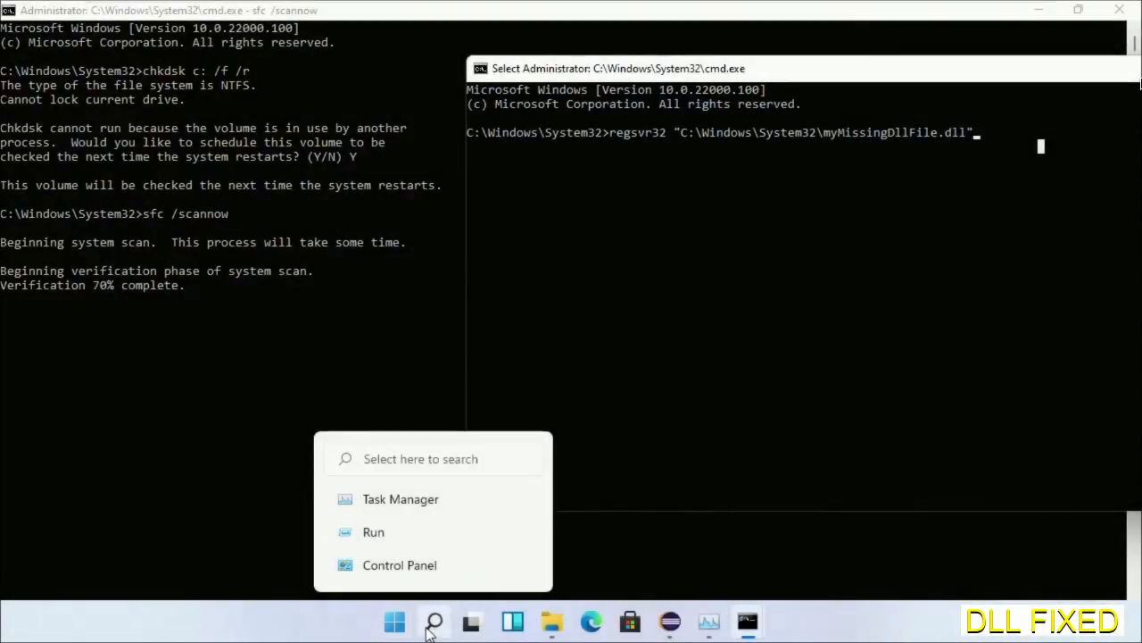
Step: Bring up the Start menu's power choices to reach Restart
left_click(392, 622)
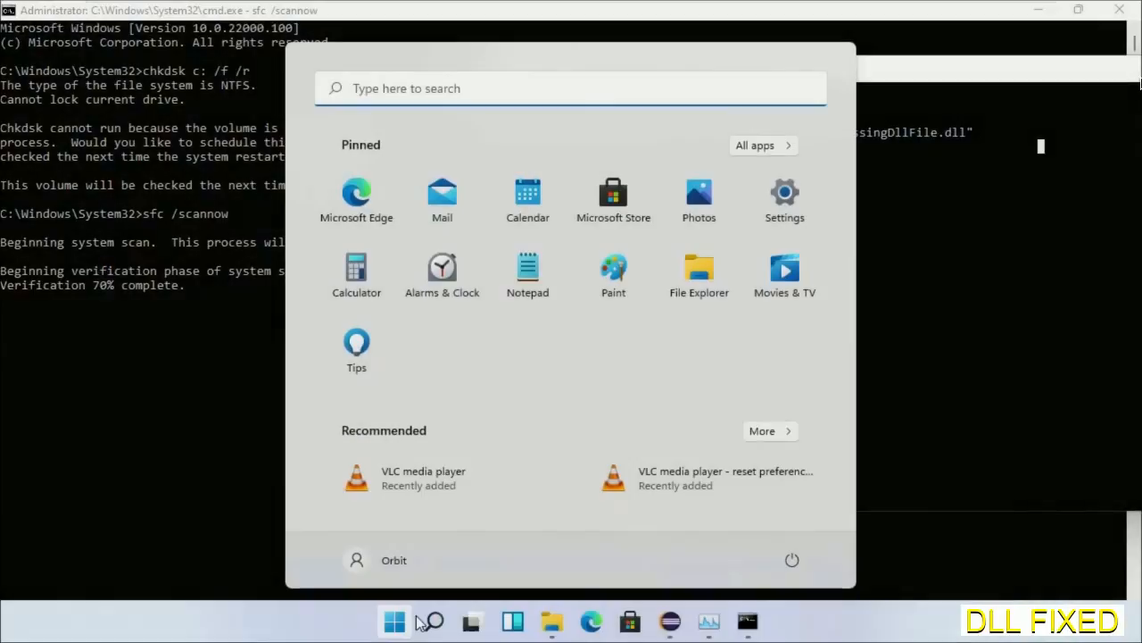
left_click(793, 560)
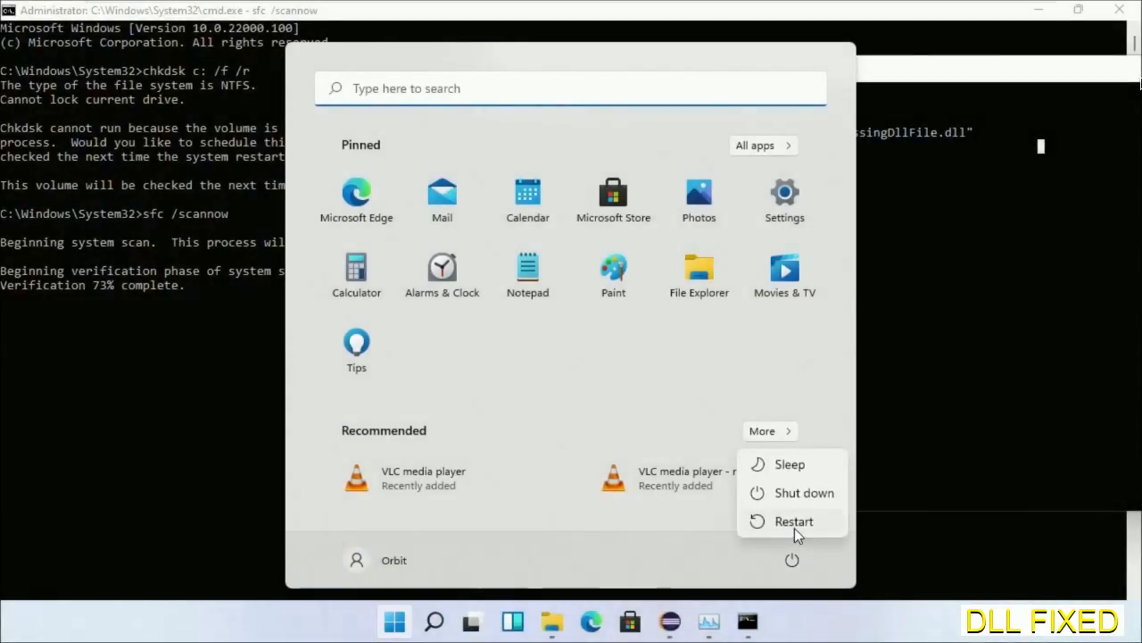